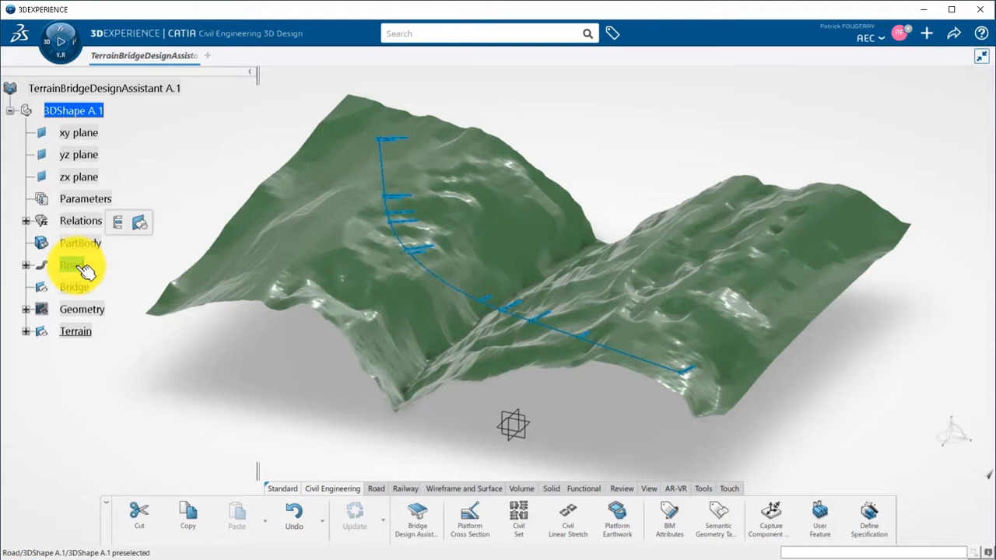
# Draw a positioned-sketch rectangle around the full terrain footprint on a plane beneath it.
pyautogui.click(76, 331)
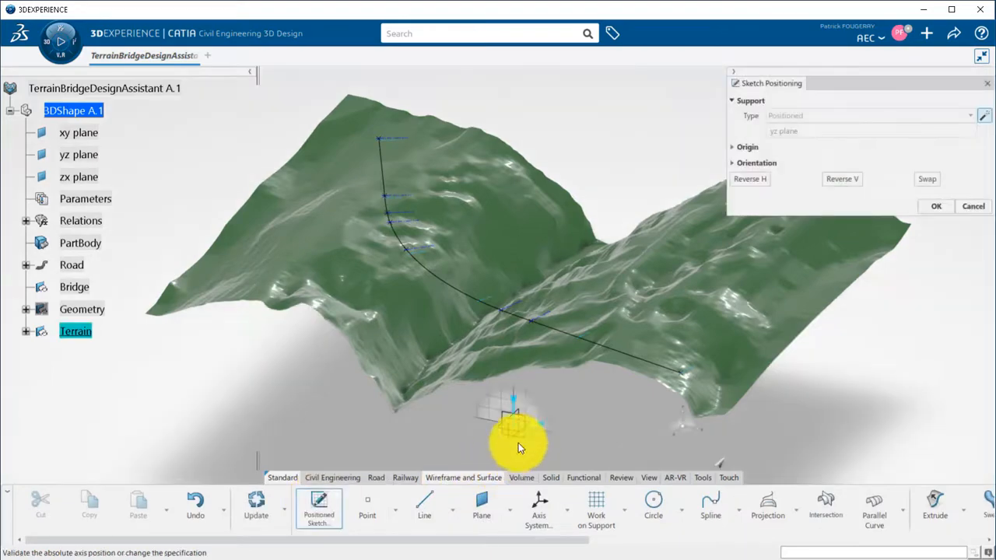
pyautogui.click(936, 205)
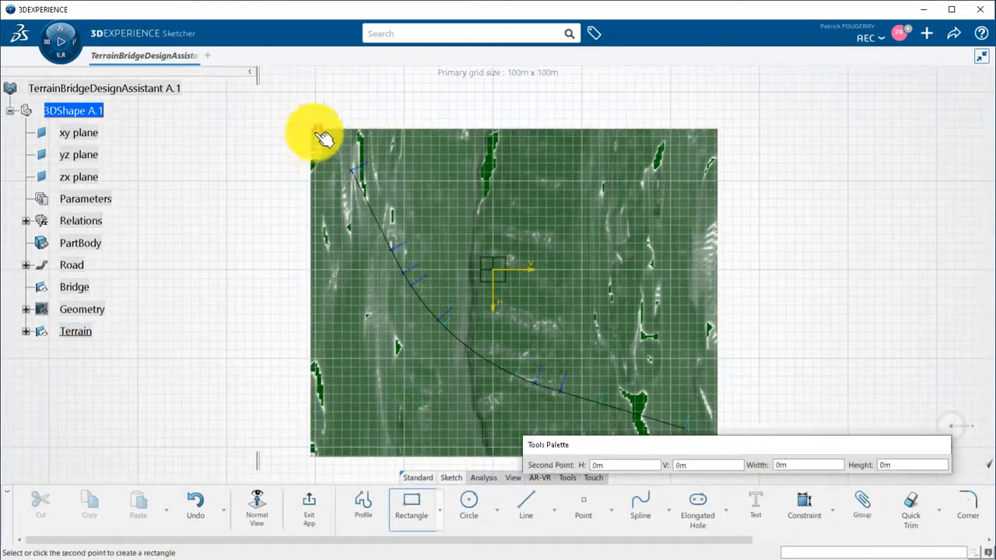
pyautogui.moveTo(700, 464)
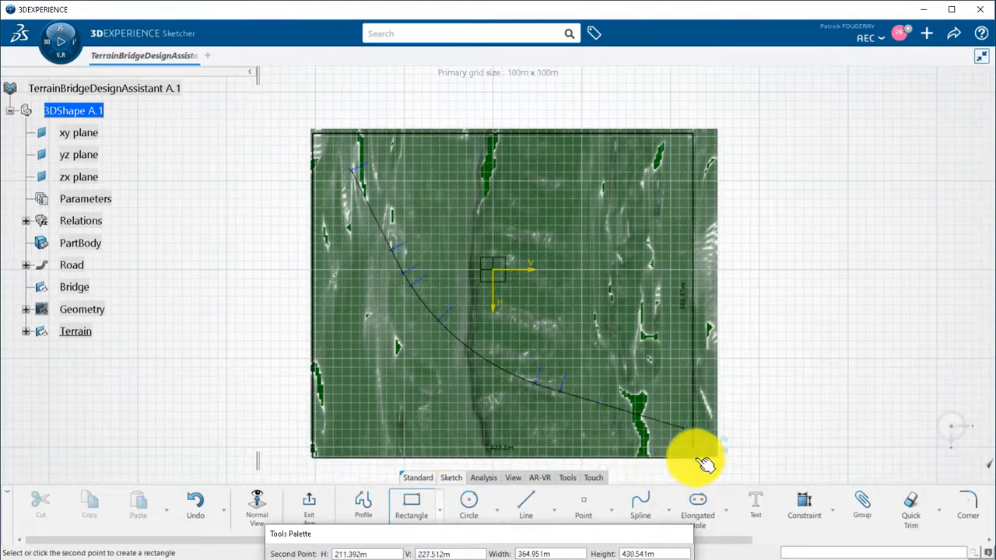
pyautogui.click(309, 506)
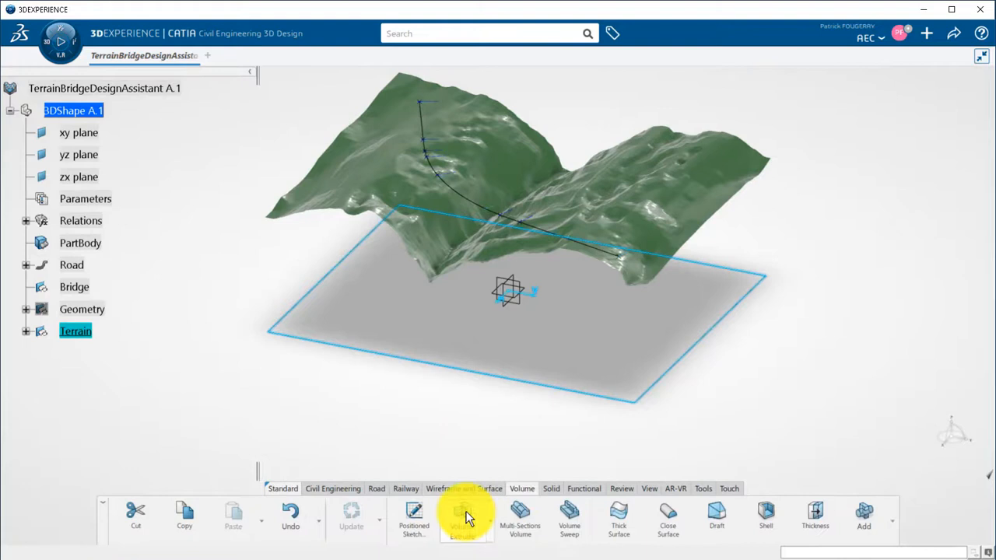
# Volume-extrude the rectangle into a block and split it with the Terrain surface.
pyautogui.click(462, 517)
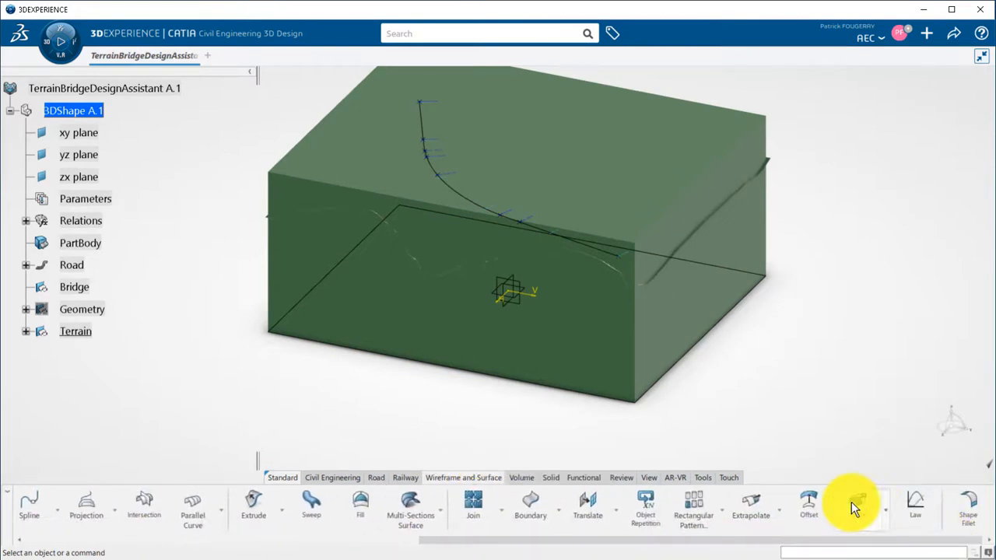
pyautogui.click(857, 506)
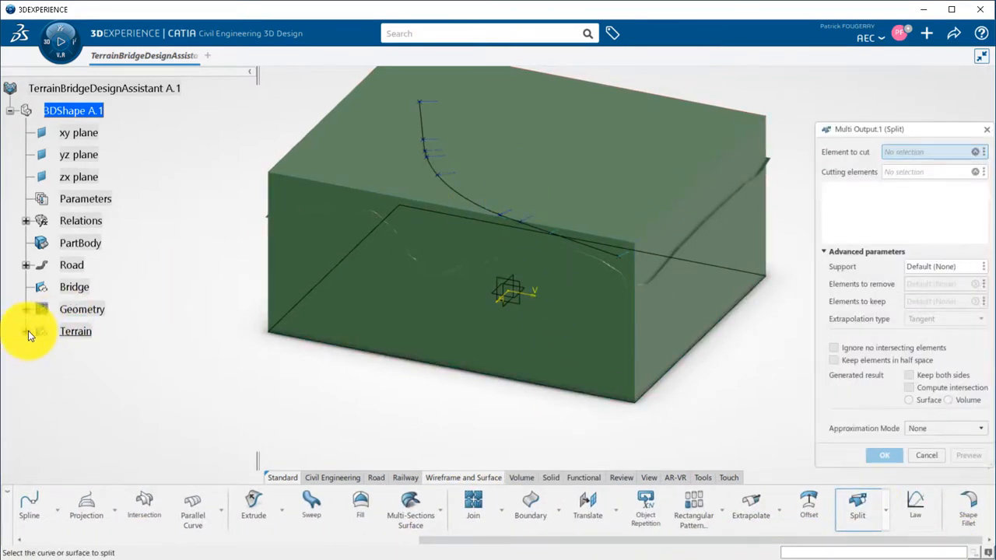
pyautogui.click(129, 439)
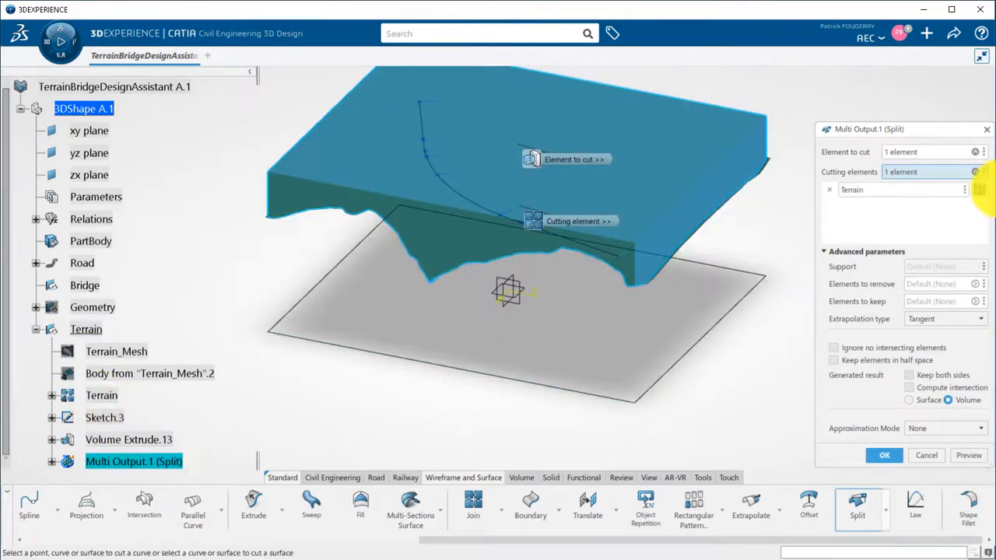
pyautogui.click(885, 455)
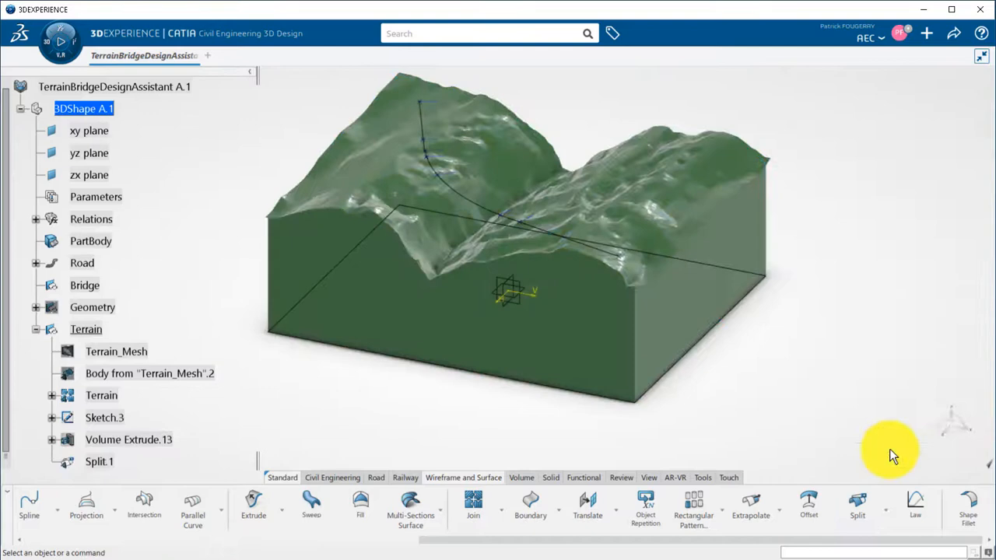
# Rename Split.1 to TerrainBridge, hide Sketch.3, and start a new Volume Extrude.
pyautogui.click(99, 462)
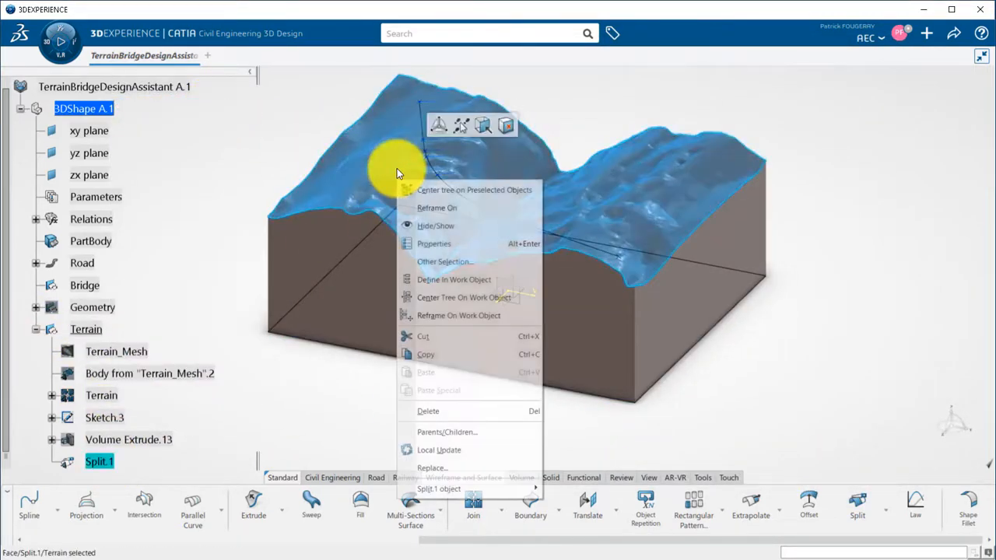
pyautogui.click(434, 243)
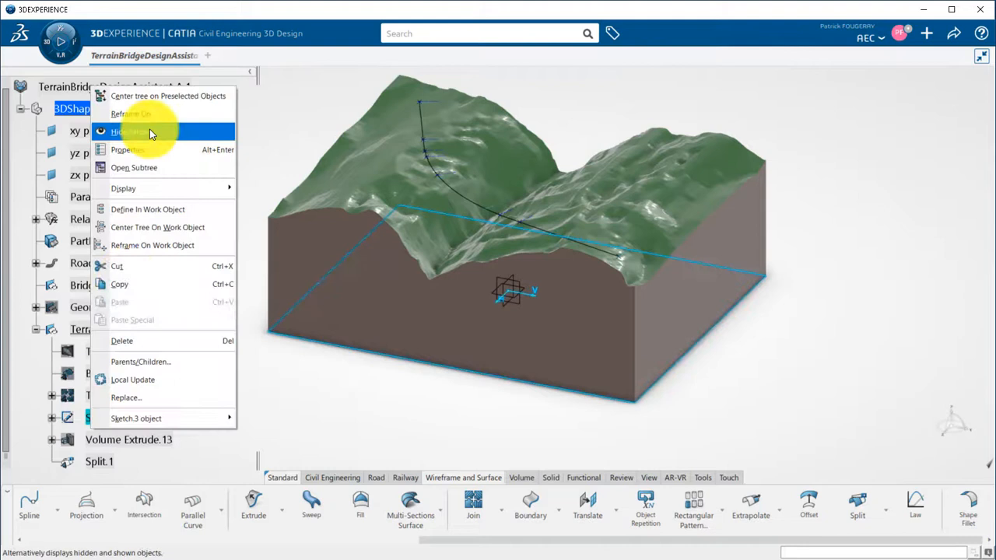
pyautogui.click(124, 132)
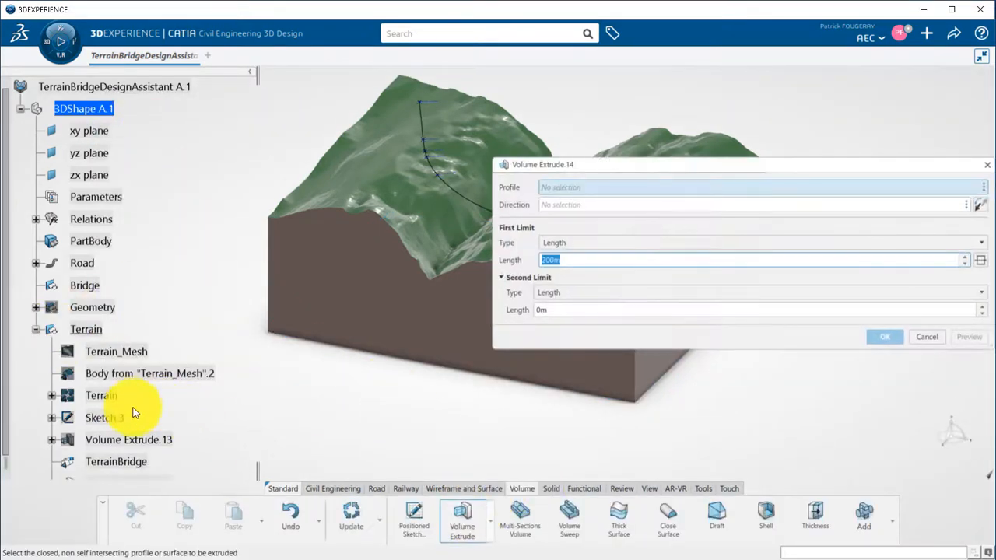
# Extrude Sketch.3 by 125 m and split the new volume with the terrain.
pyautogui.click(105, 418)
pyautogui.write('125')
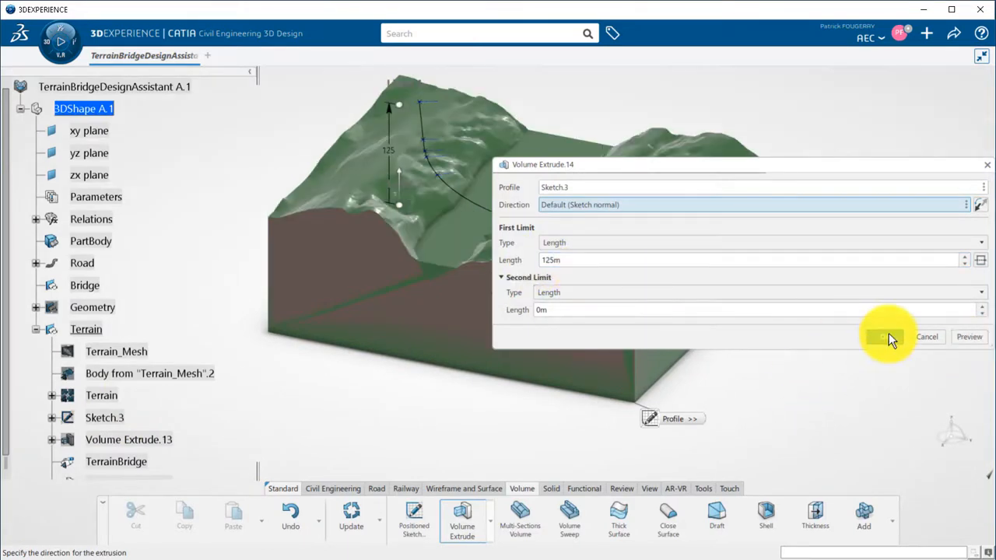
pyautogui.click(884, 336)
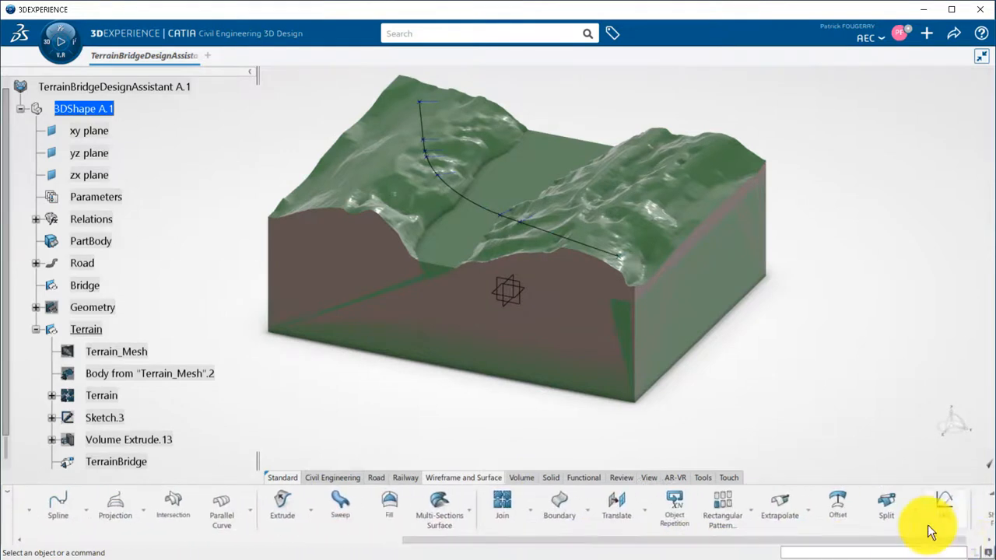
pyautogui.click(886, 506)
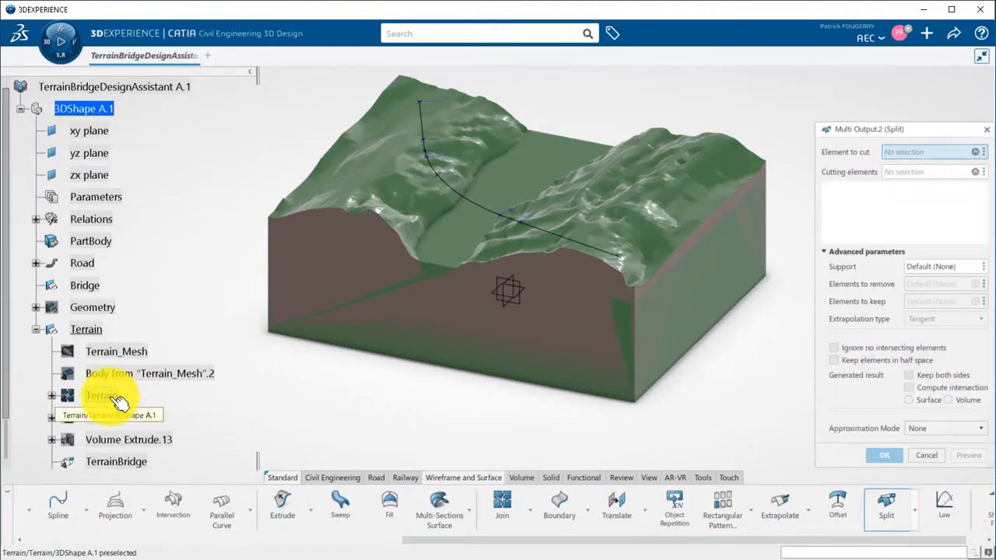
pyautogui.scroll(-3)
pyautogui.write('Water')
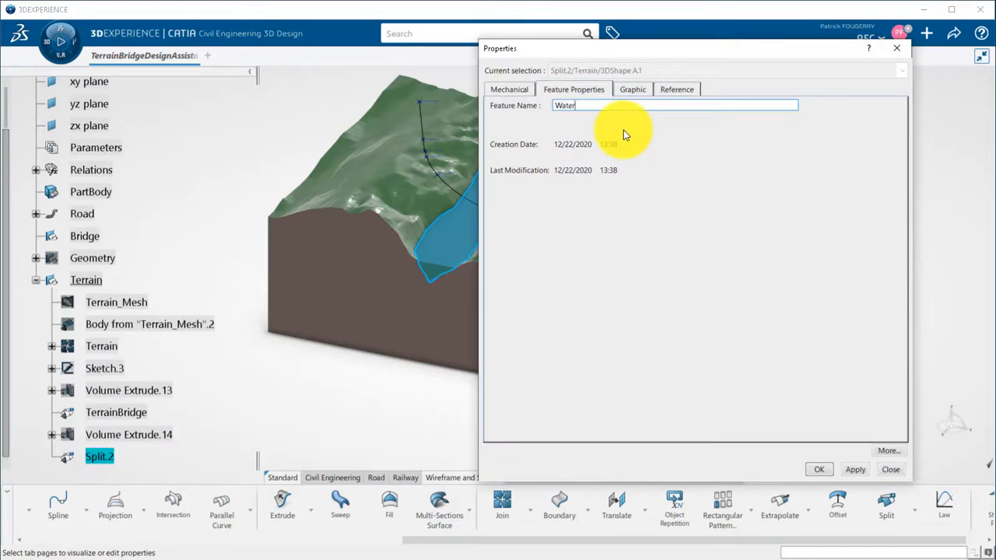
# Rename Split.2 to Water and give it a light blue colour.
pyautogui.click(631, 89)
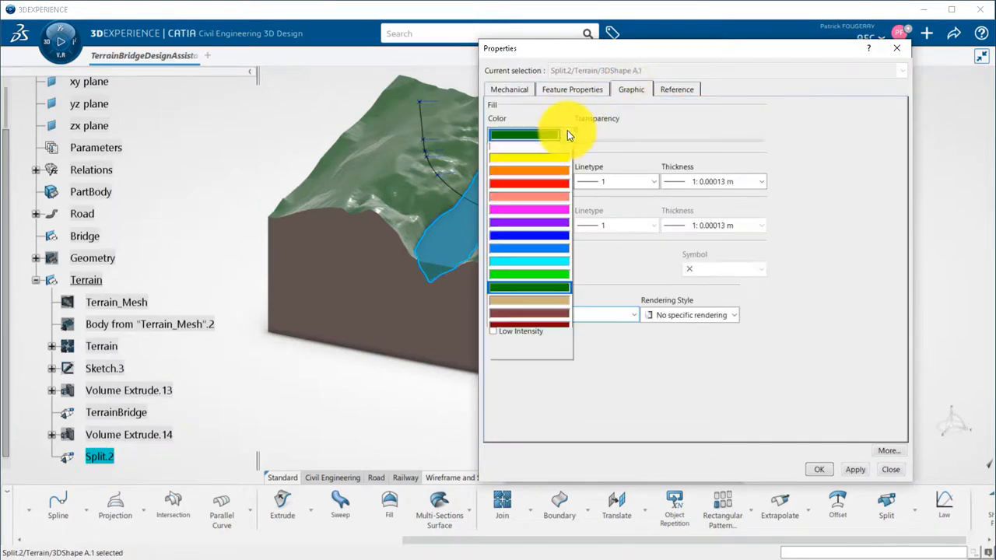
pyautogui.click(890, 469)
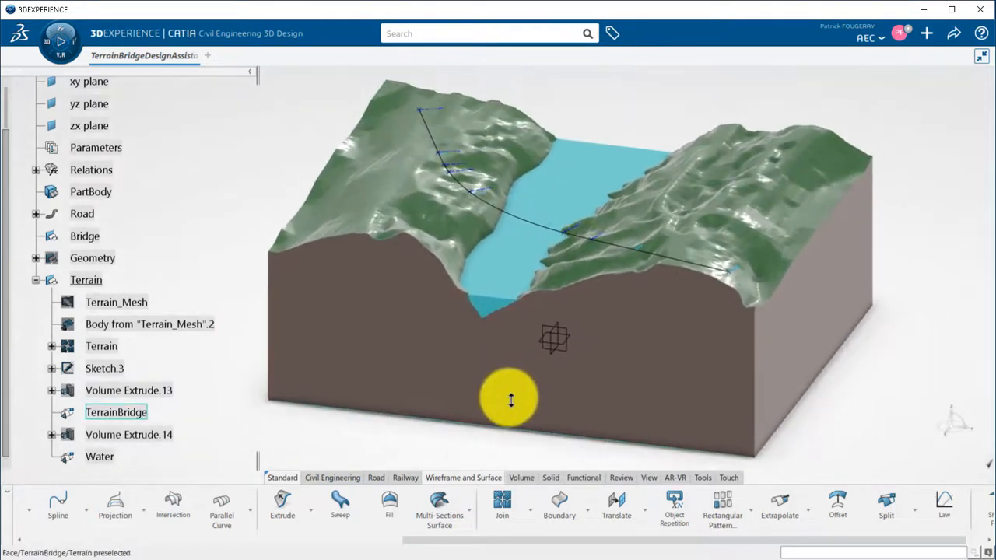
pyautogui.rightClick(84, 235)
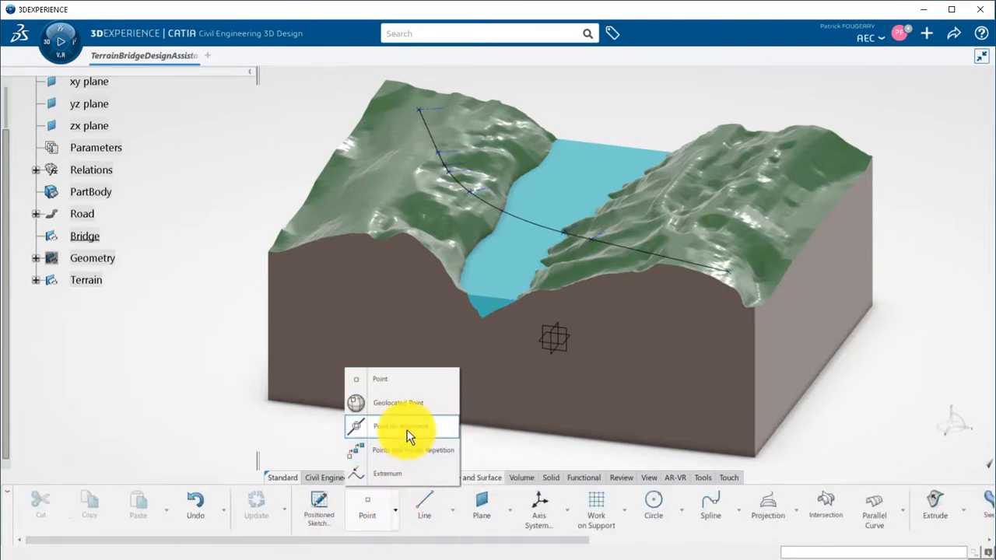
# Add points on 3D Alignment V1: P0+125 Start of Bridge, P0+350 Start of Ground.
pyautogui.click(399, 426)
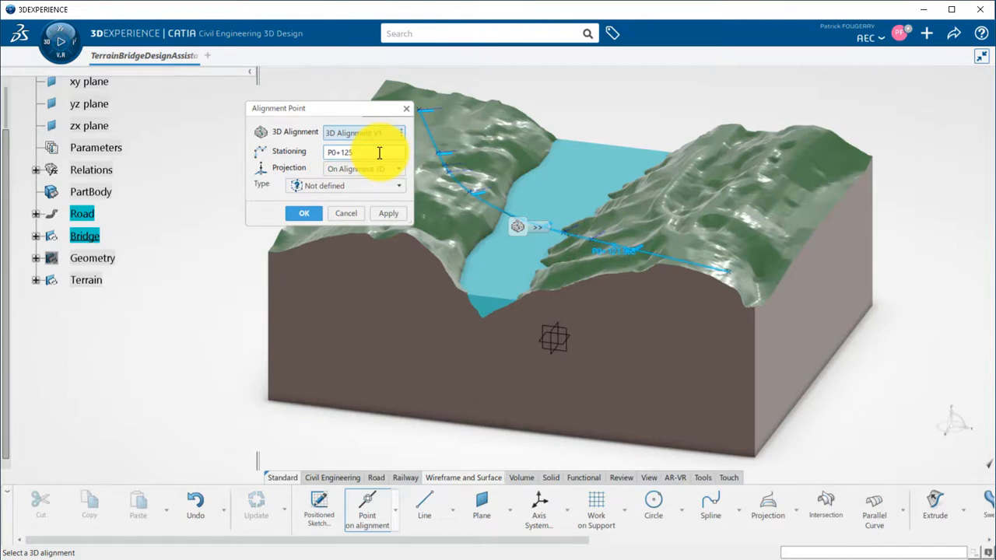
pyautogui.click(398, 185)
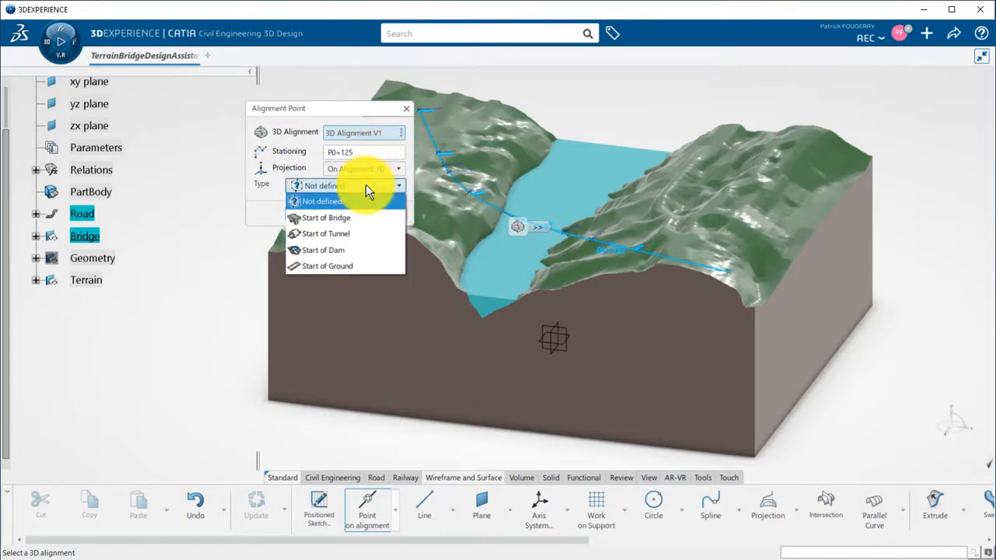
pyautogui.click(326, 217)
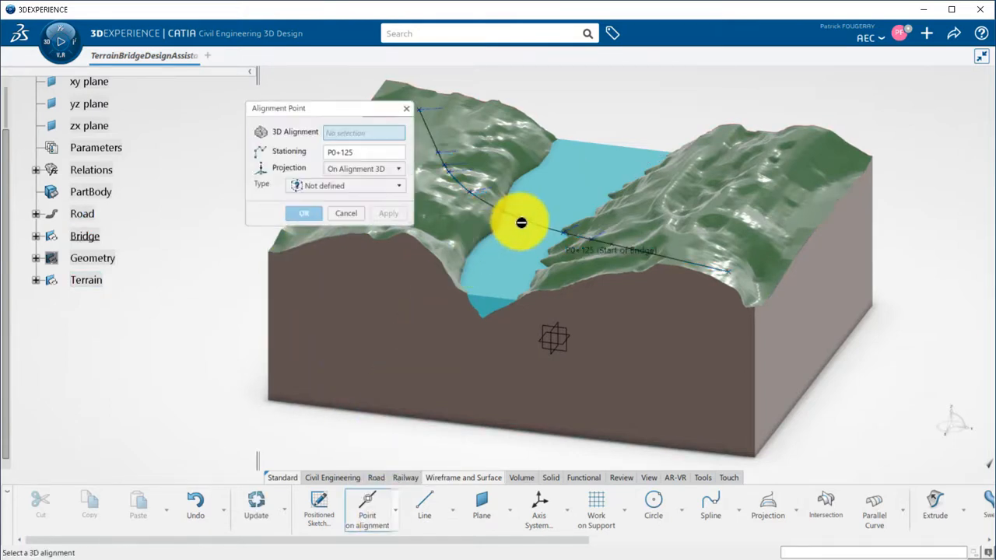
pyautogui.click(521, 223)
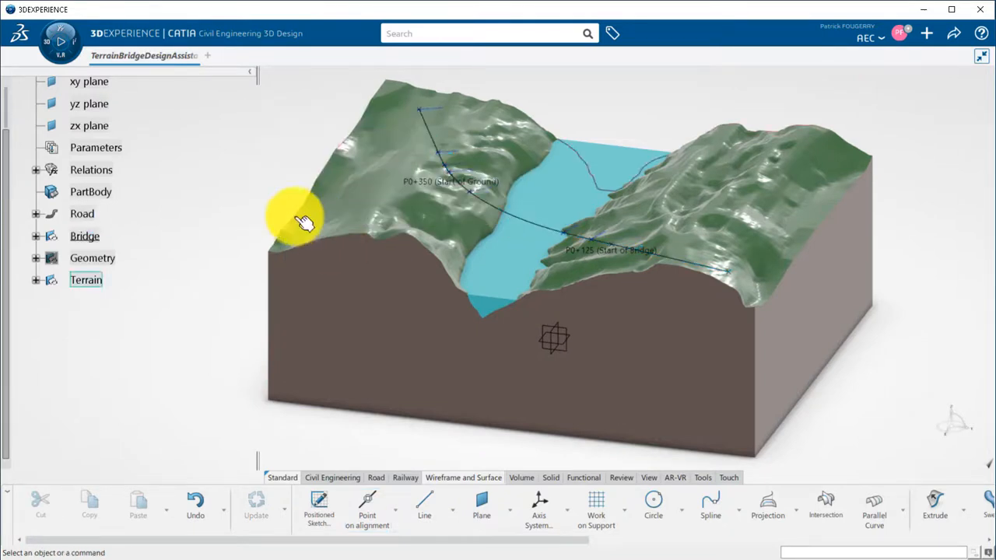
pyautogui.click(333, 478)
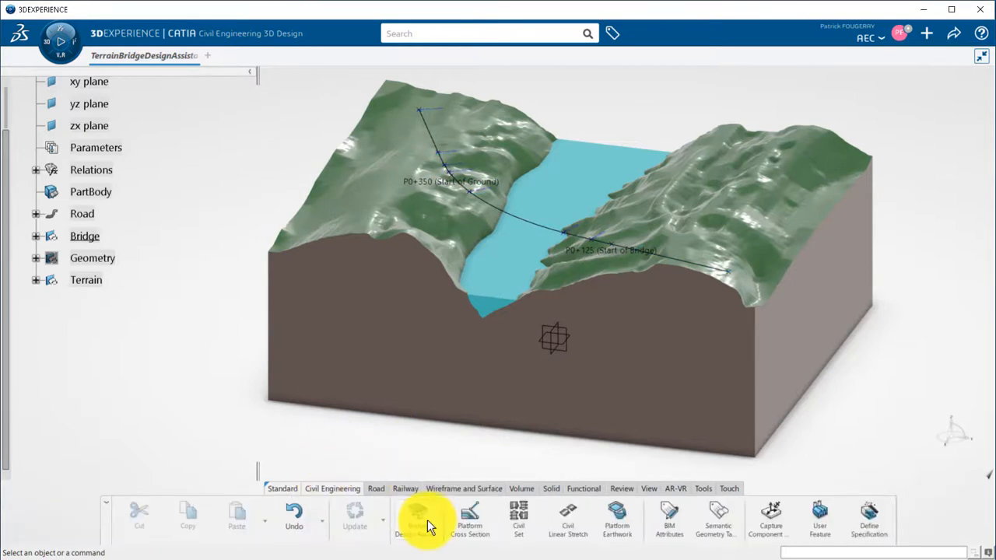
# Launch Bridge Design Assistant on 3D Alignment V1 with five supports and an isostatic deck.
pyautogui.click(417, 520)
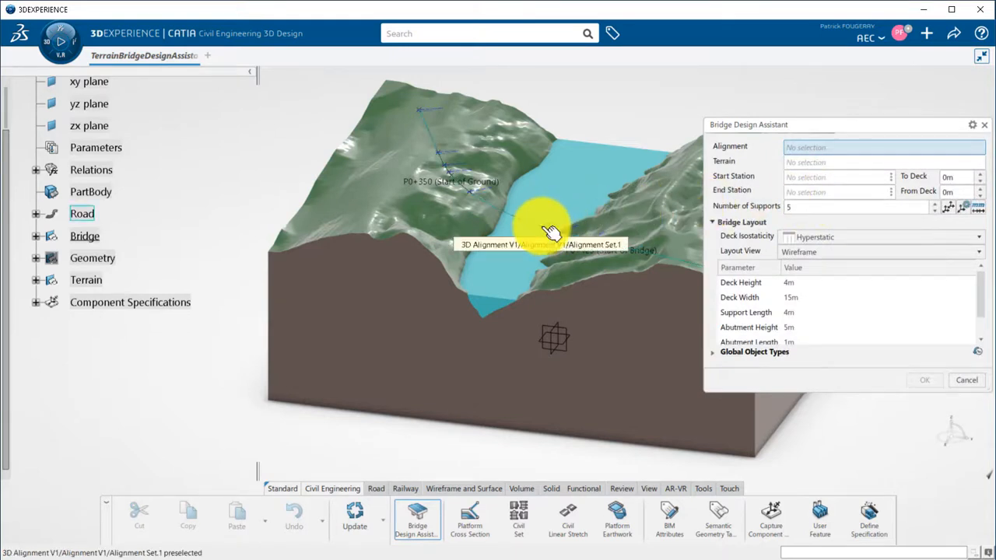
pyautogui.click(545, 226)
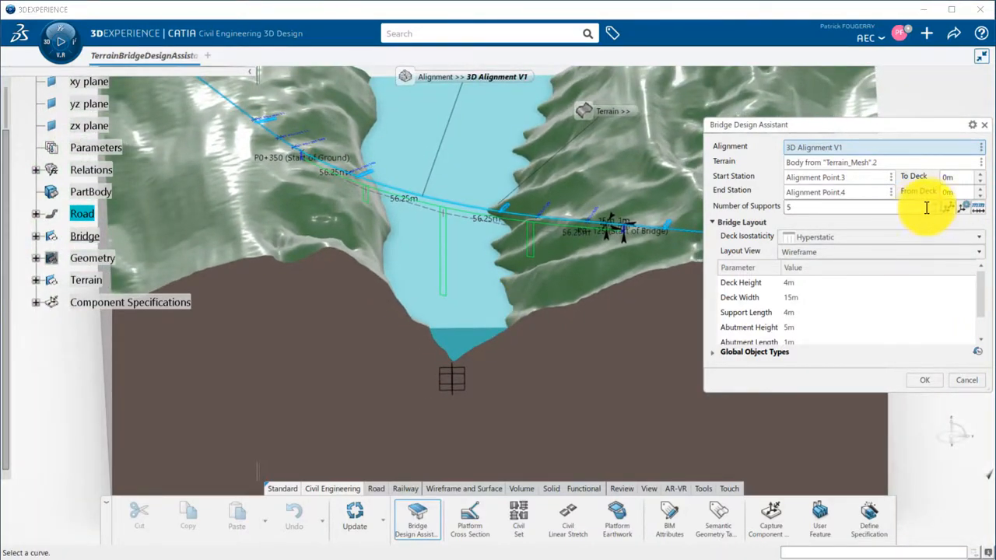
pyautogui.click(950, 203)
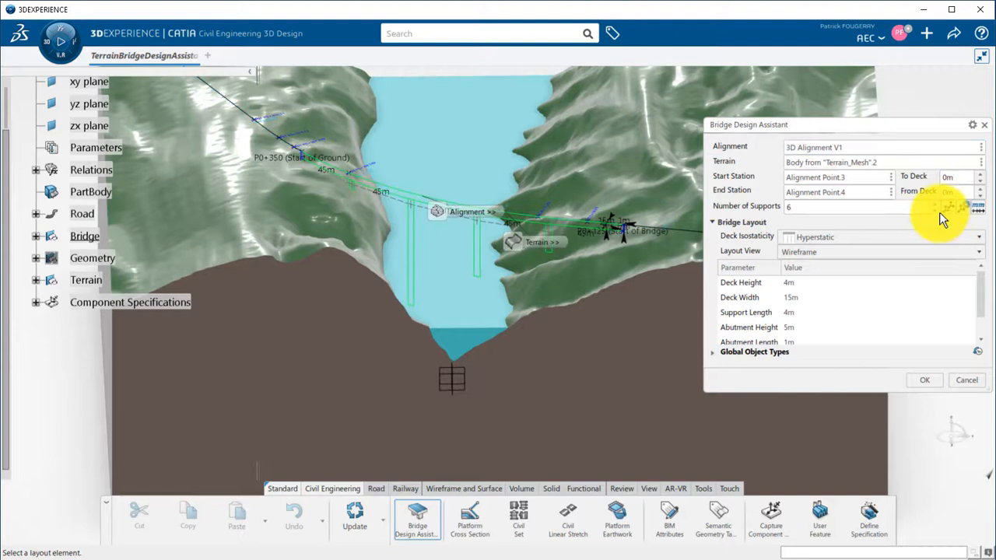
pyautogui.click(982, 210)
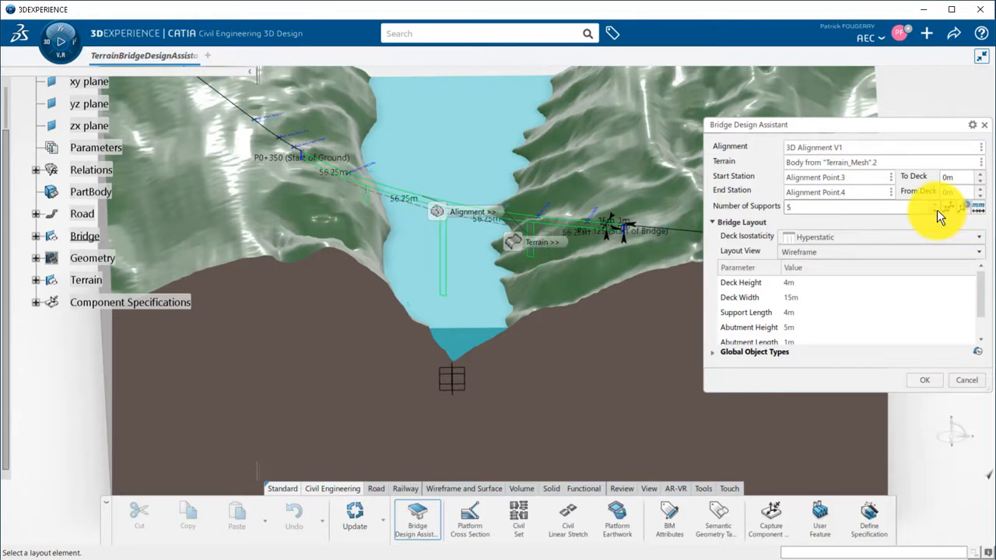
pyautogui.click(978, 237)
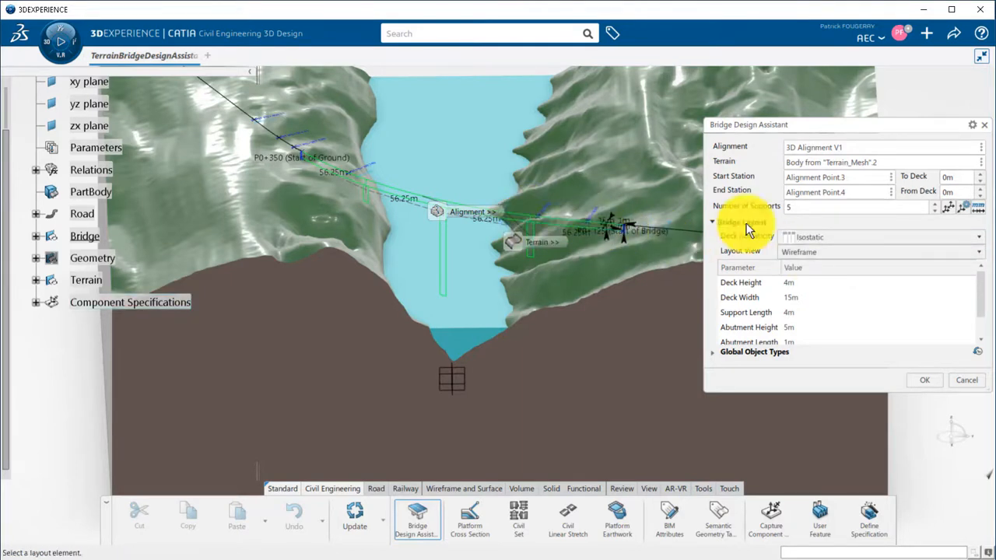
pyautogui.click(978, 237)
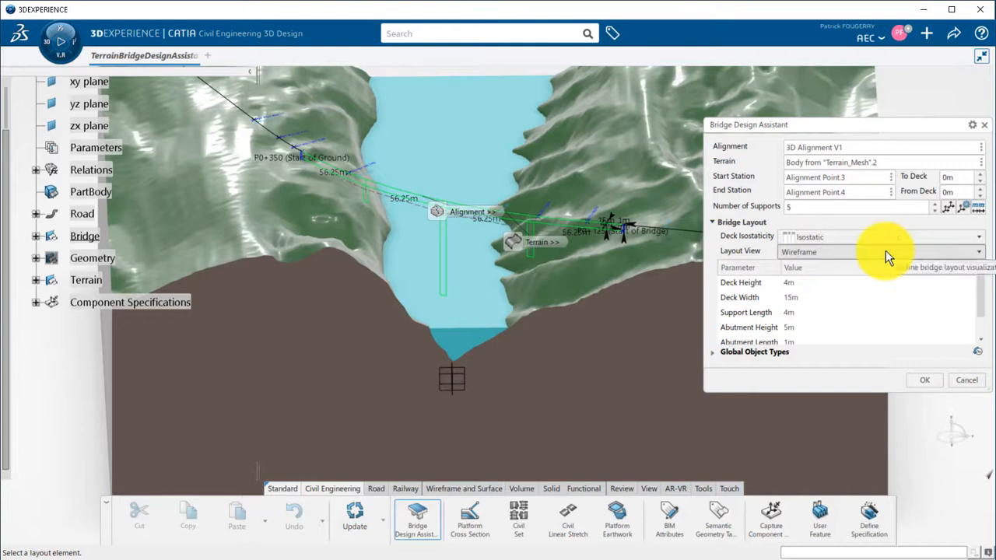
# Switch the layout preview to wireframe and set deck height 2 m, width 10 m.
pyautogui.click(882, 252)
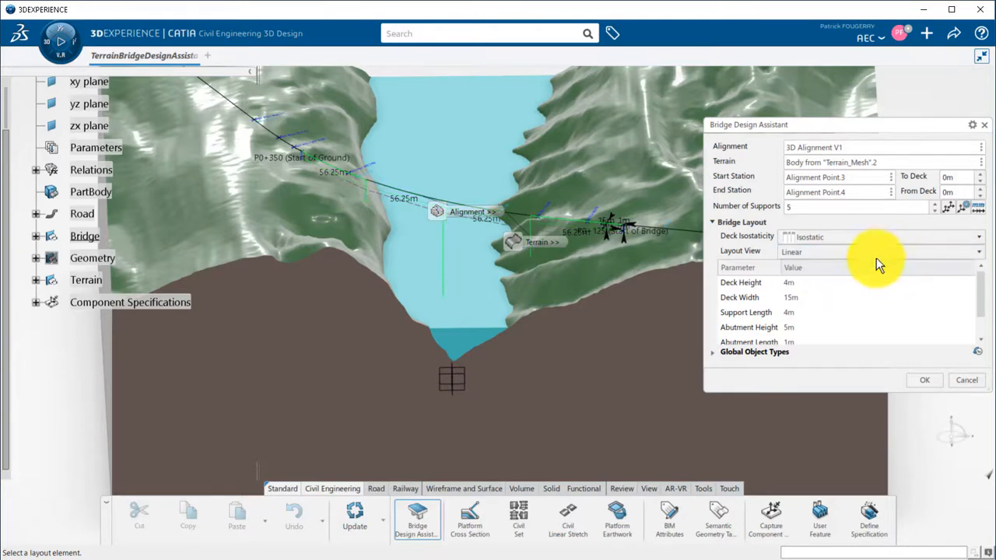
pyautogui.click(979, 251)
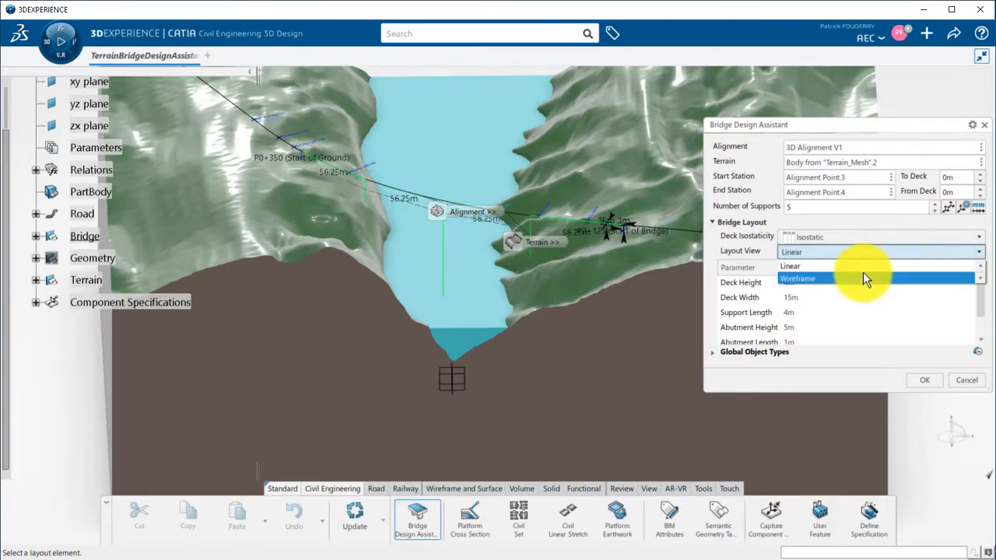
pyautogui.click(797, 278)
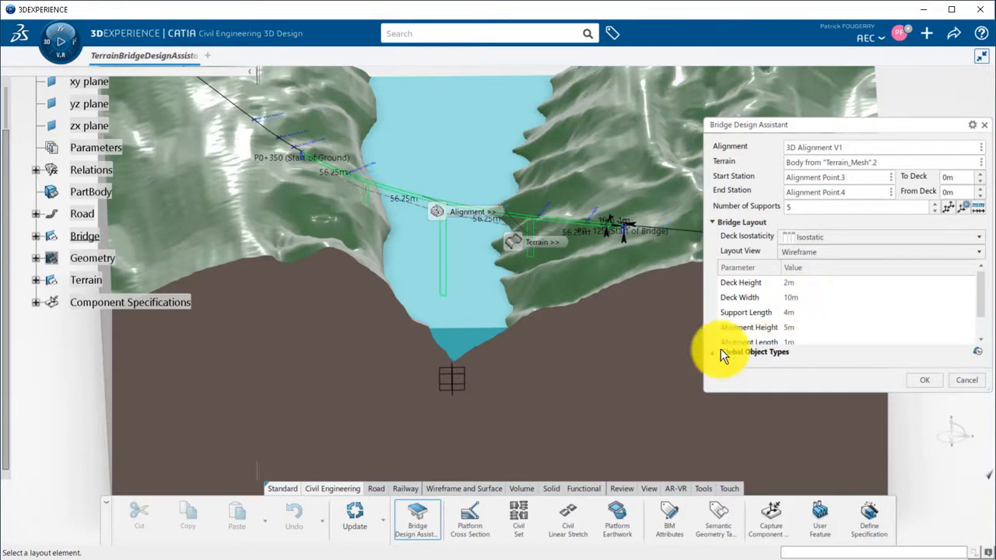
pyautogui.click(712, 352)
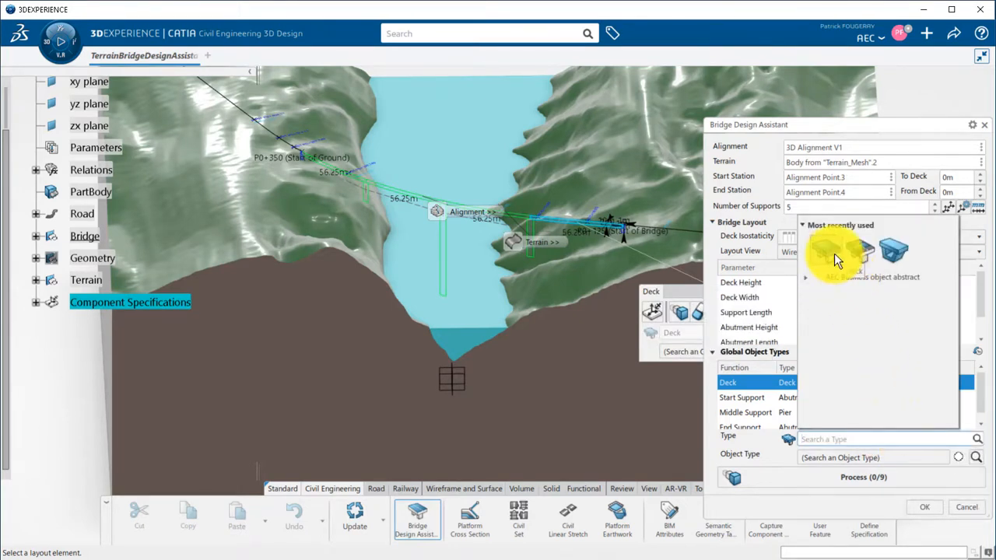
pyautogui.moveTo(893, 253)
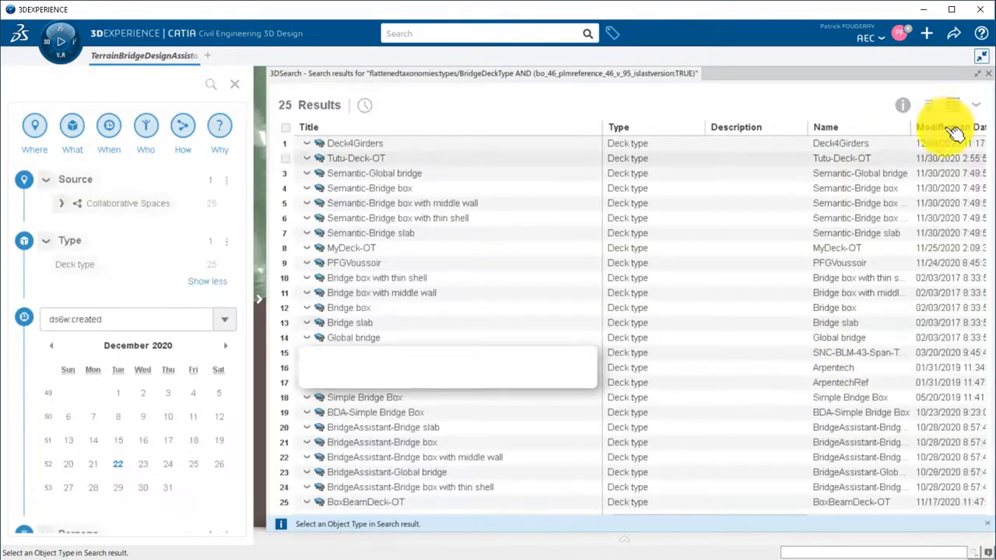
# Assign a deck object type and an abutment type to the start support.
pyautogui.click(953, 105)
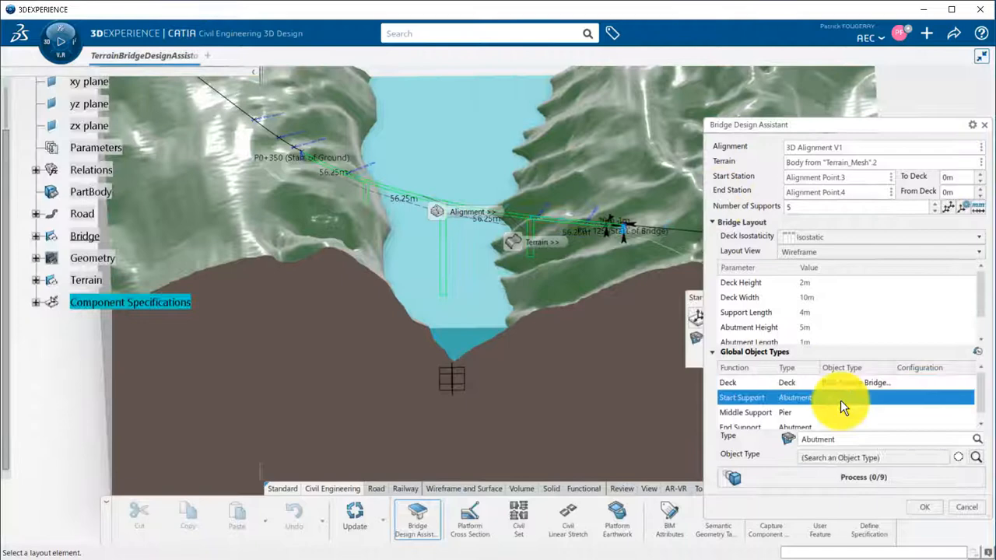
pyautogui.click(788, 439)
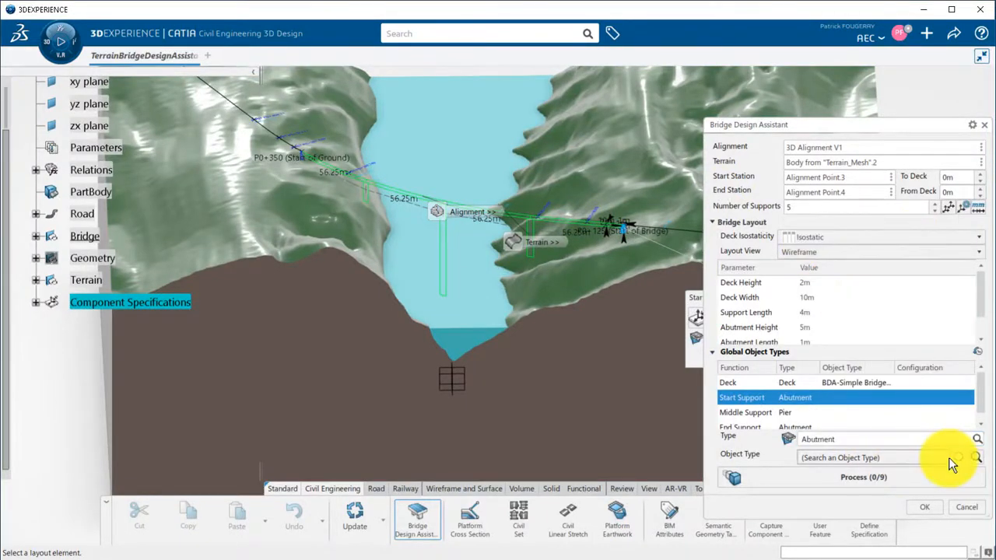
pyautogui.click(978, 458)
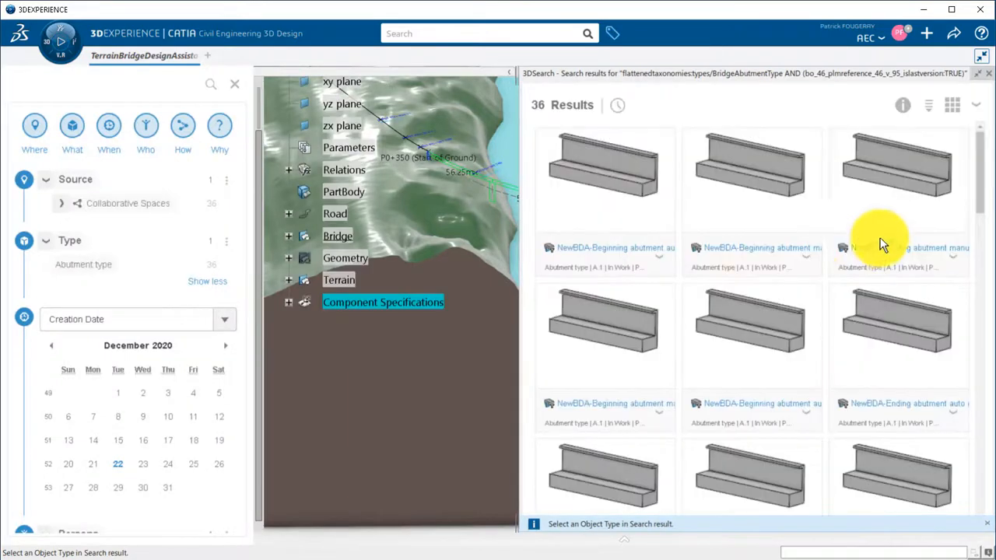
pyautogui.scroll(-3)
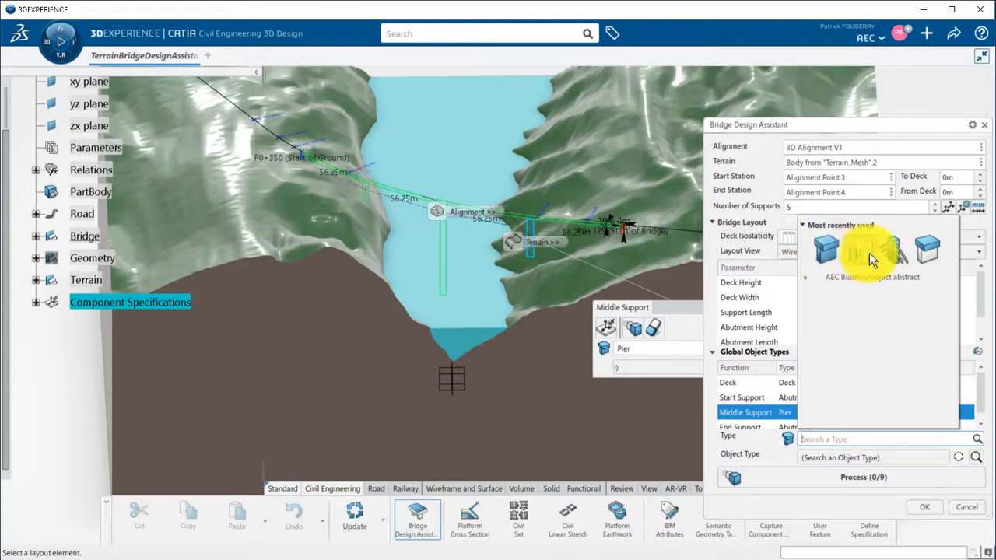
pyautogui.moveTo(937, 261)
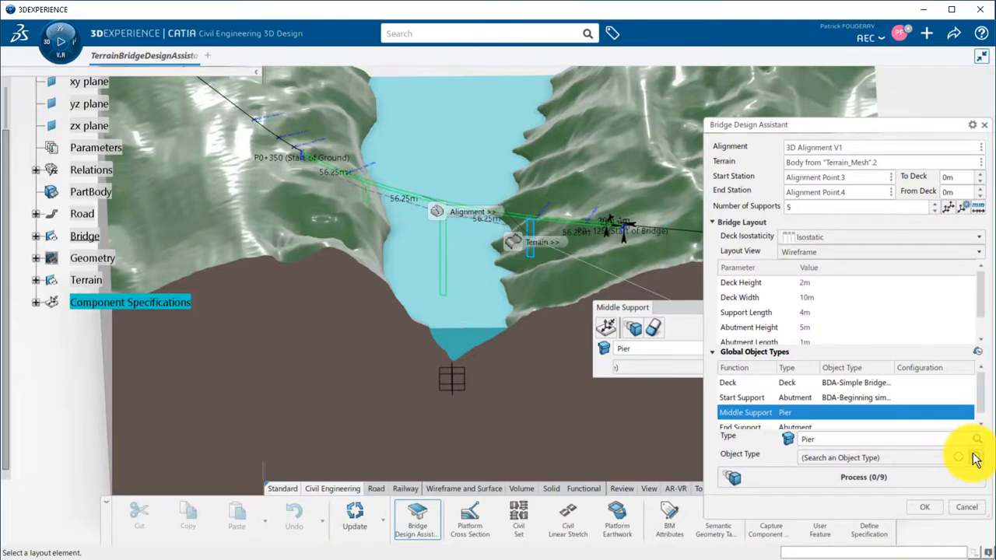
# Assign a pier type to the middle support and ending simple abutment to the end support.
pyautogui.click(977, 439)
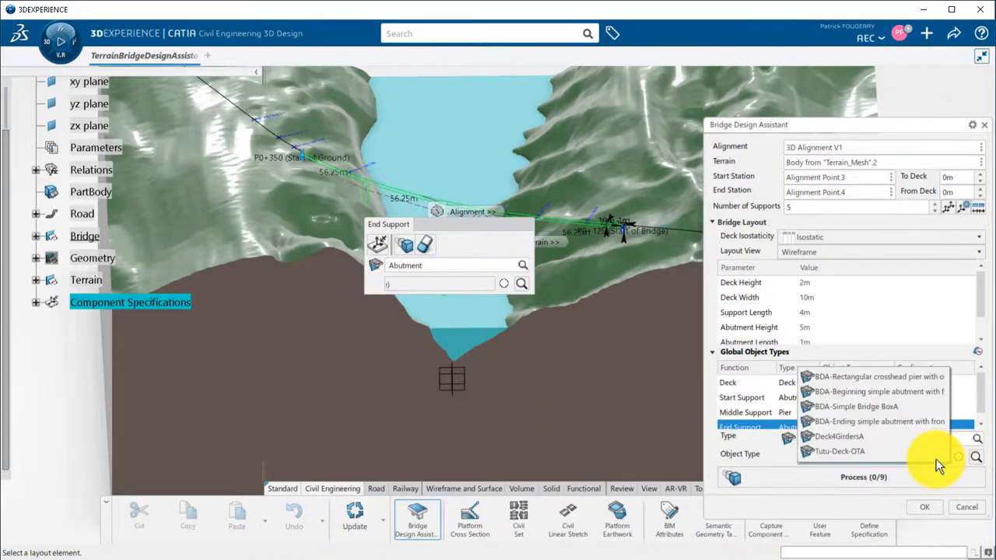
pyautogui.moveTo(907, 424)
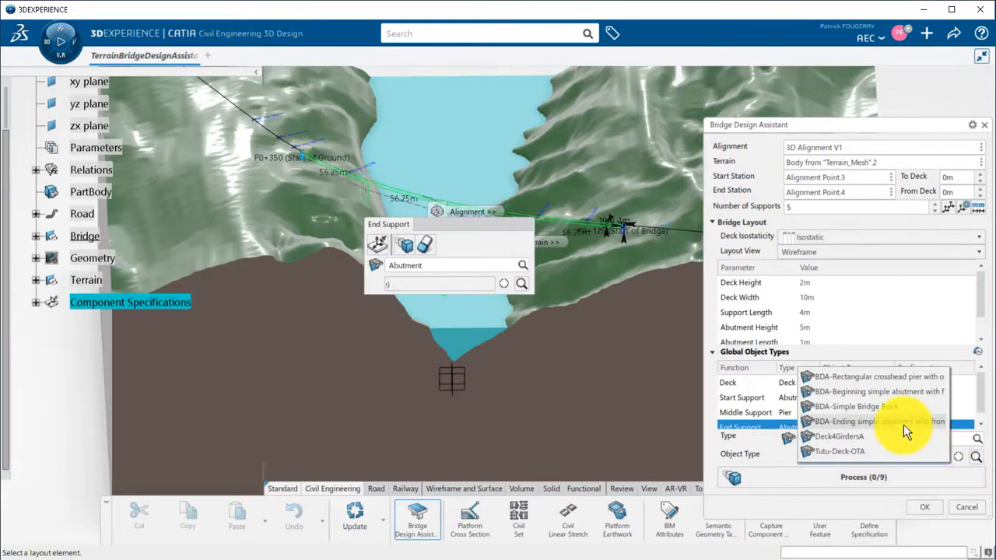
pyautogui.click(879, 421)
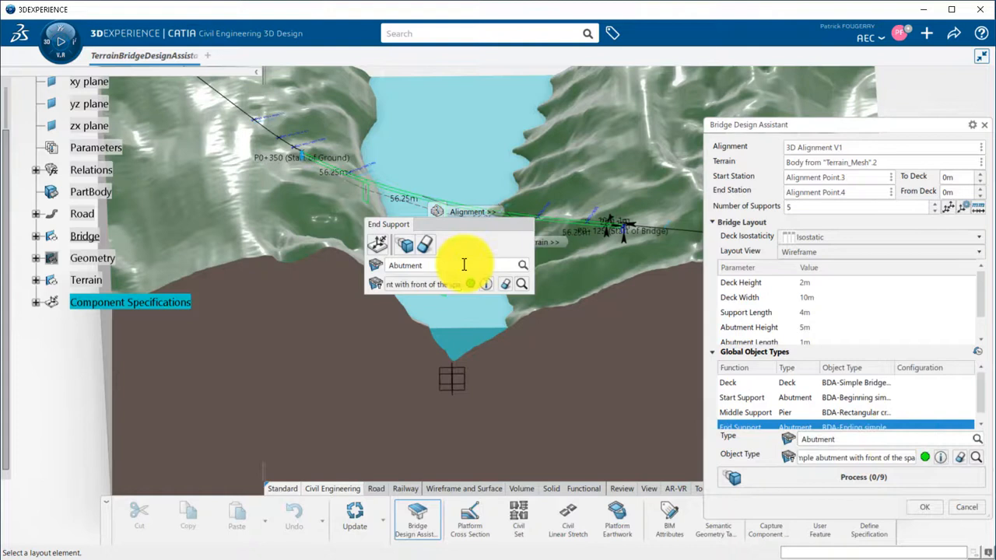
pyautogui.click(863, 477)
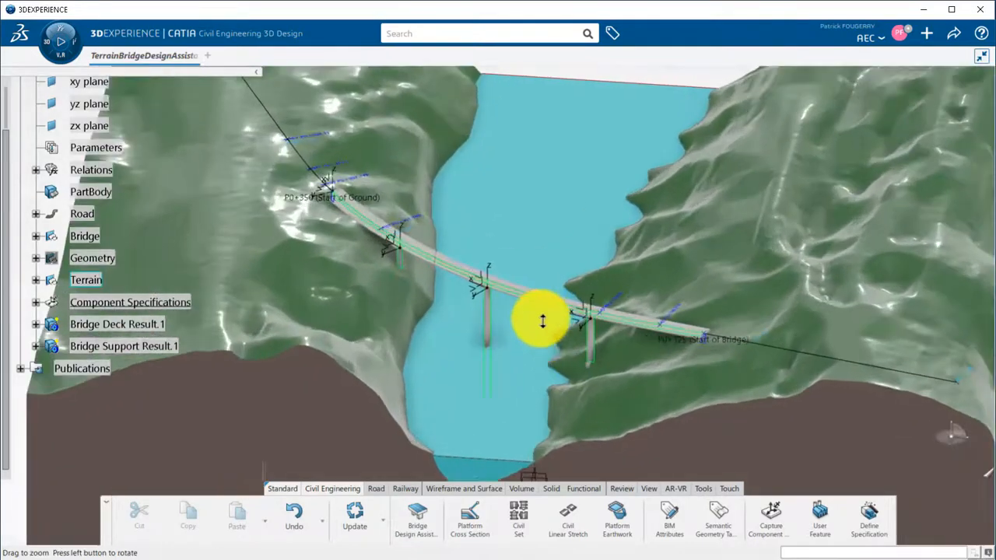
# Zoom in and highlight Bridge Deck Result.1 and Bridge Support Result.1 in the tree.
pyautogui.moveTo(543, 322); pyautogui.dragTo(107, 372)
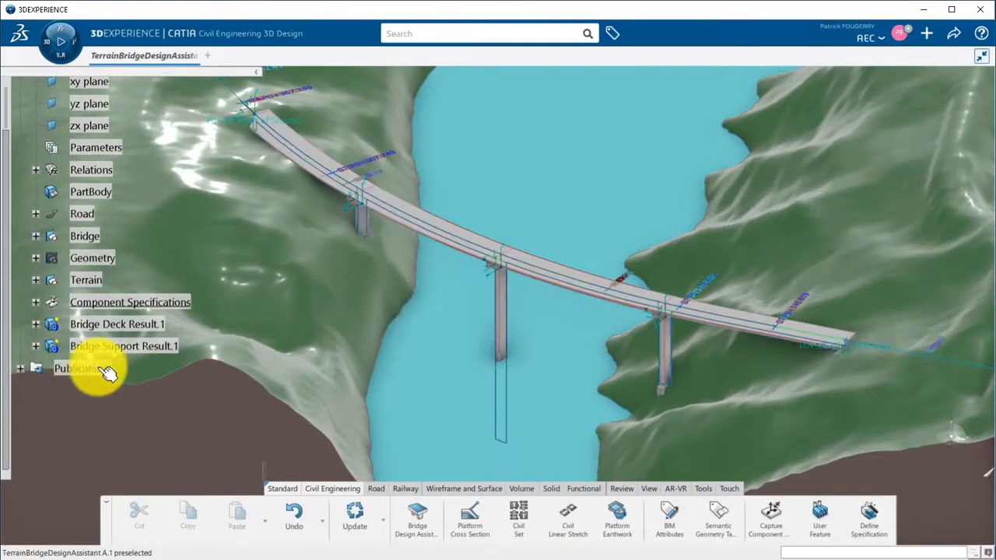
pyautogui.click(117, 324)
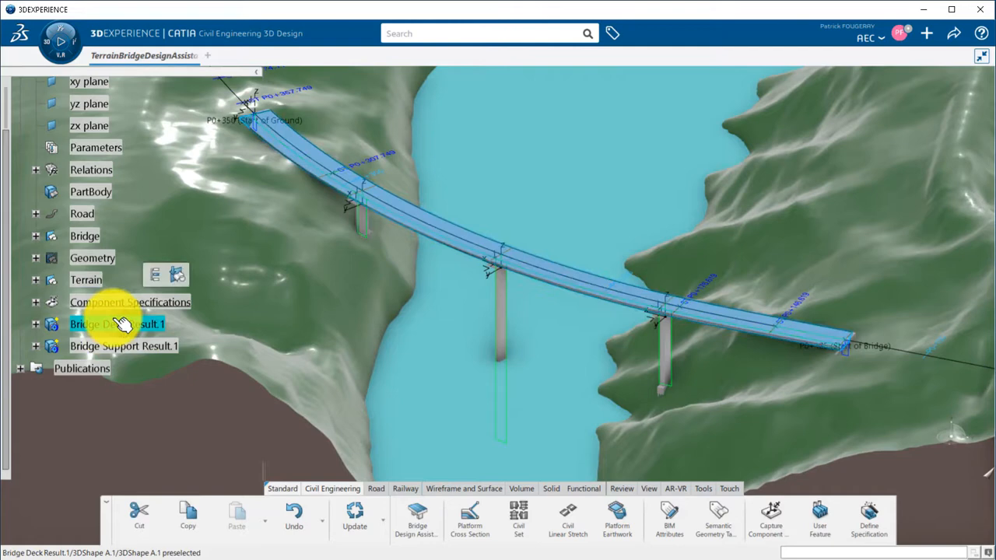
pyautogui.click(122, 345)
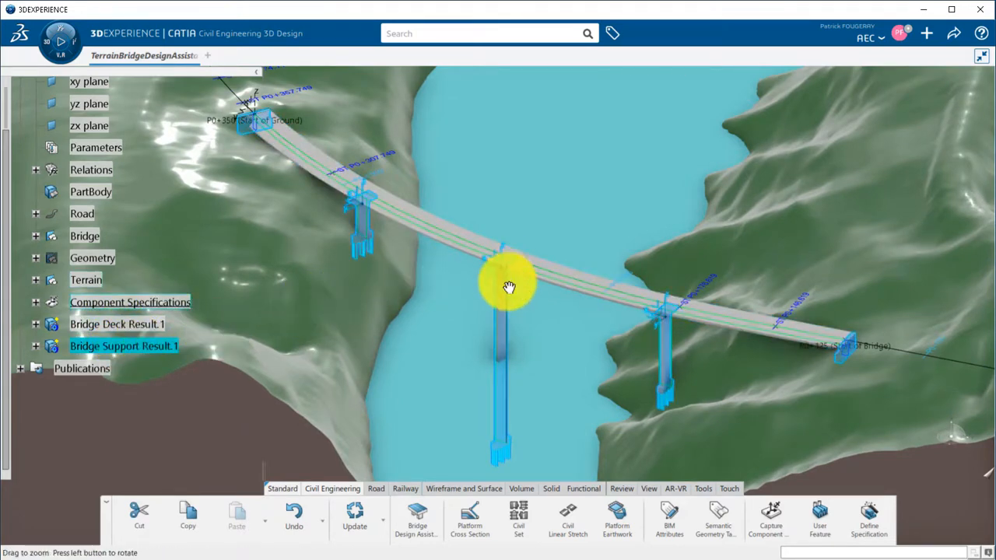
pyautogui.rightClick(84, 236)
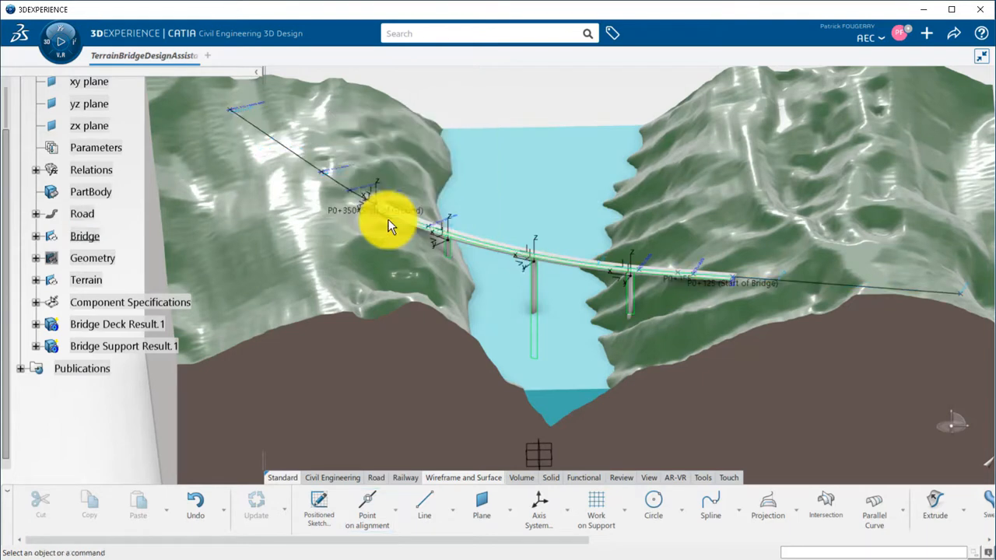
# Create Point on Alignment points on 3D Alignment V1 at P0+185 and P0+285.
pyautogui.click(366, 510)
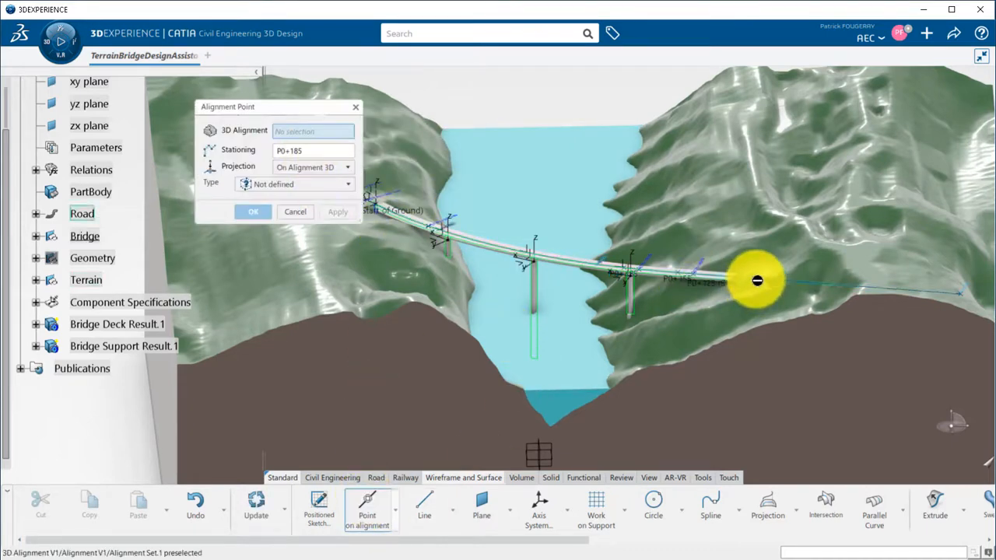
pyautogui.click(756, 281)
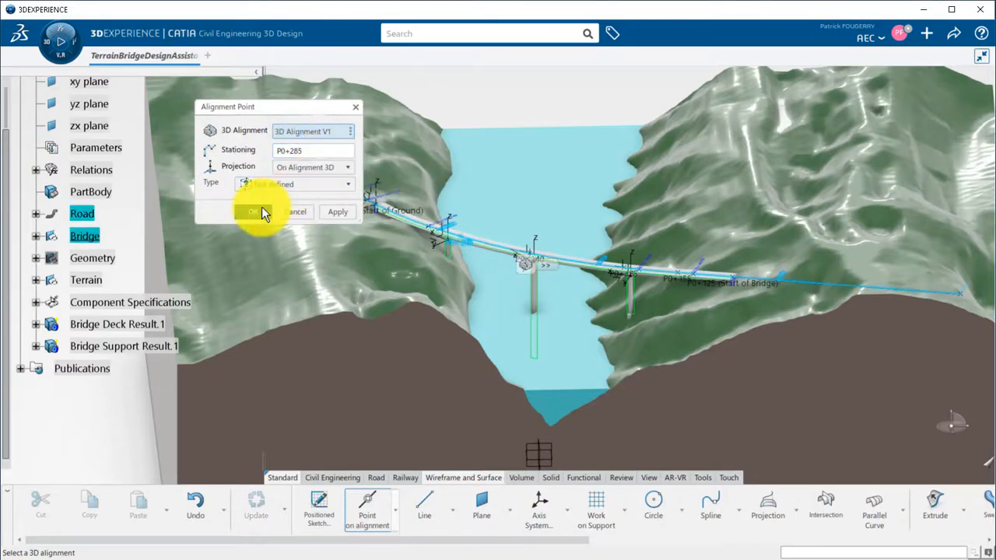
pyautogui.click(252, 211)
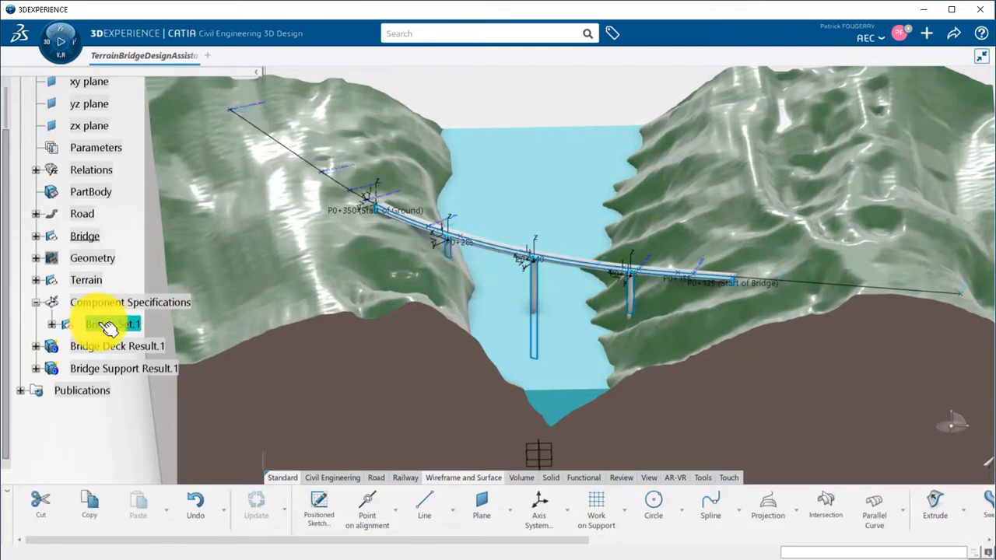
# Edit Bridge Set.1 and raise the support pattern count to six at 45 m spacing.
pyautogui.doubleClick(109, 325)
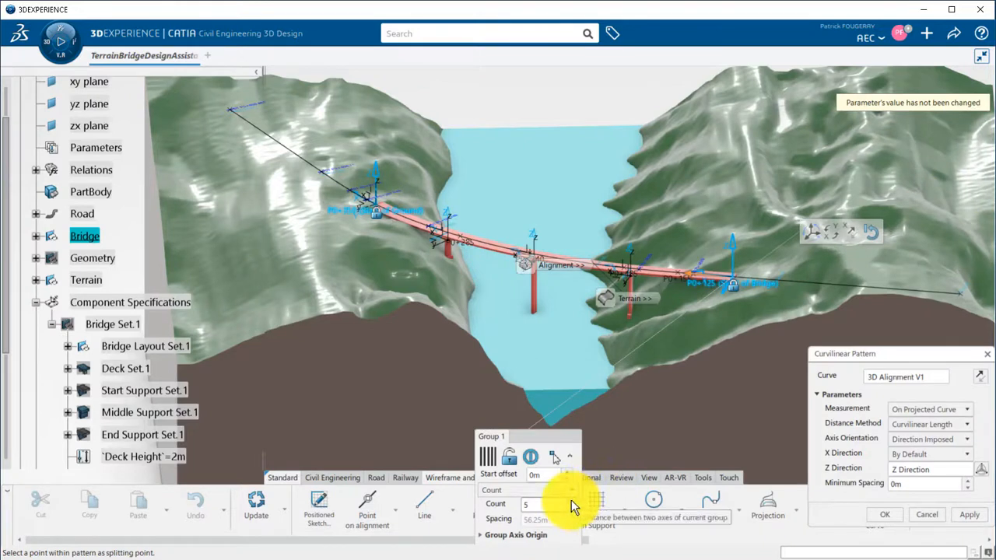
pyautogui.click(568, 500)
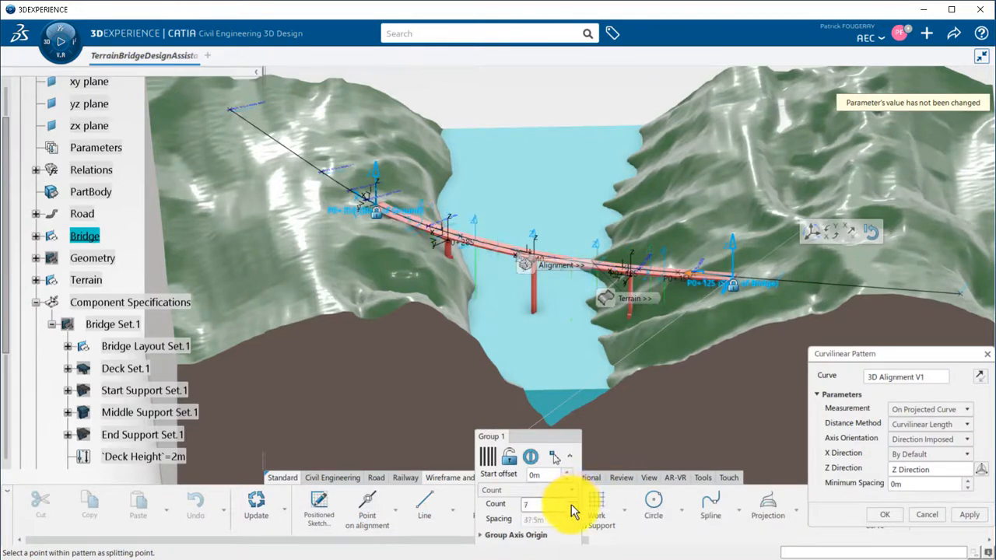
pyautogui.click(572, 508)
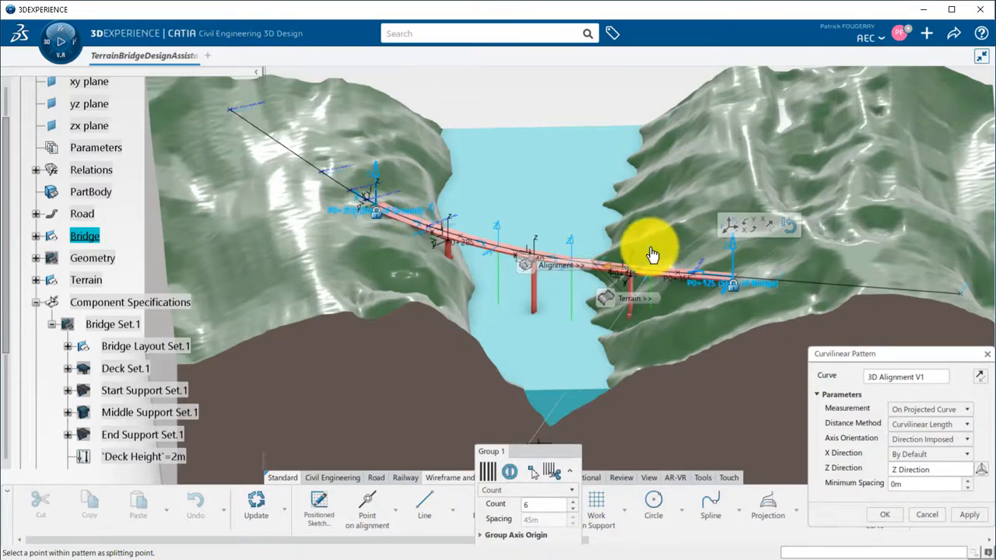
pyautogui.moveTo(654, 253); pyautogui.dragTo(631, 257)
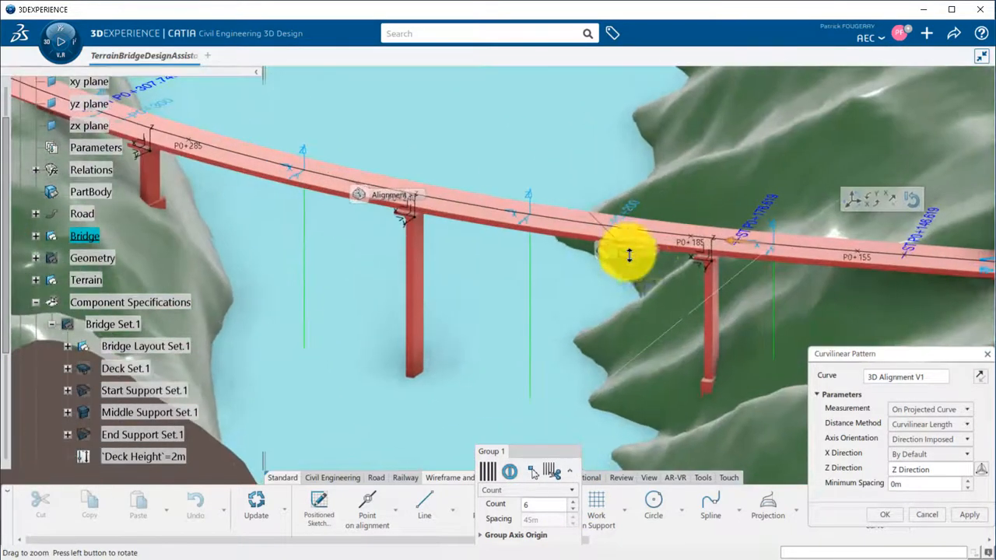
pyautogui.moveTo(630, 256); pyautogui.dragTo(583, 245)
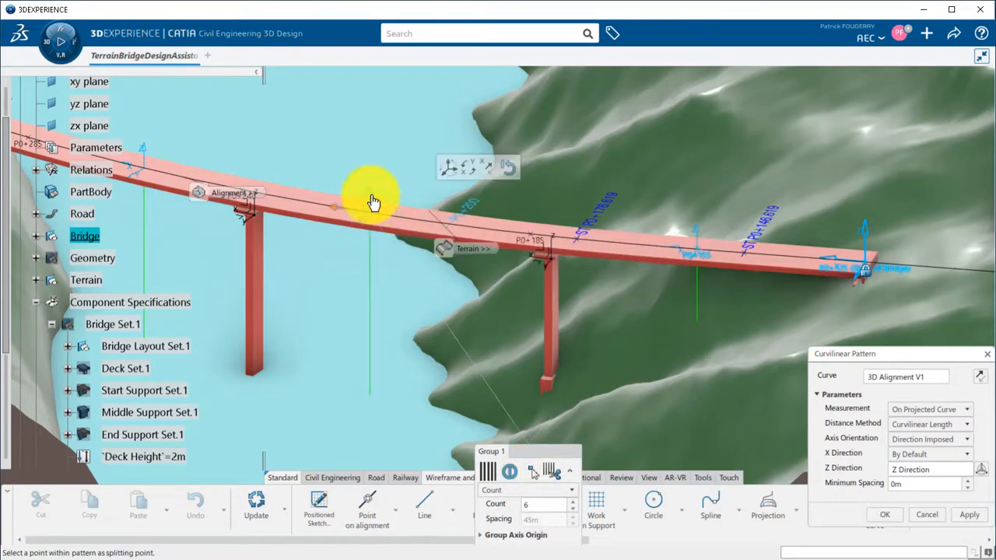
pyautogui.moveTo(534, 249)
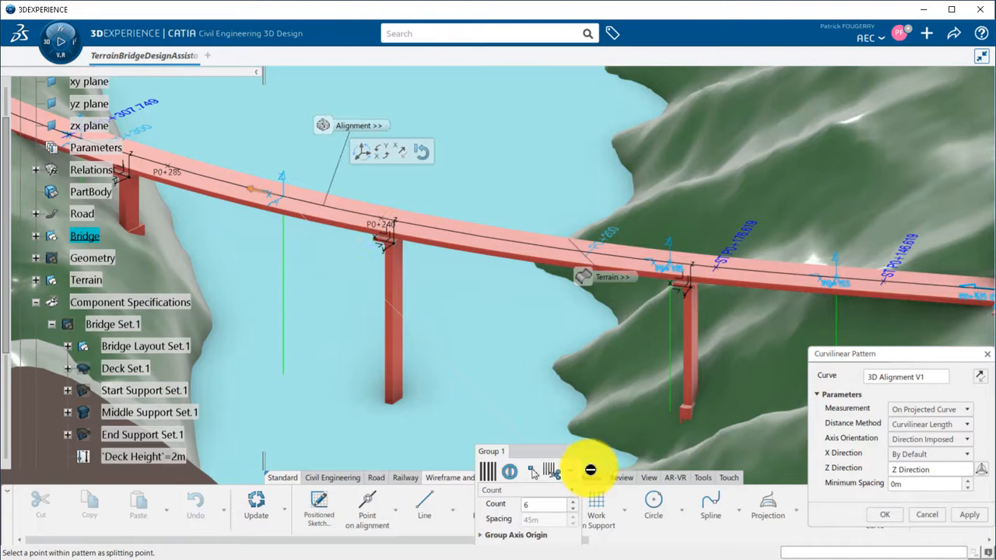
pyautogui.moveTo(359, 272)
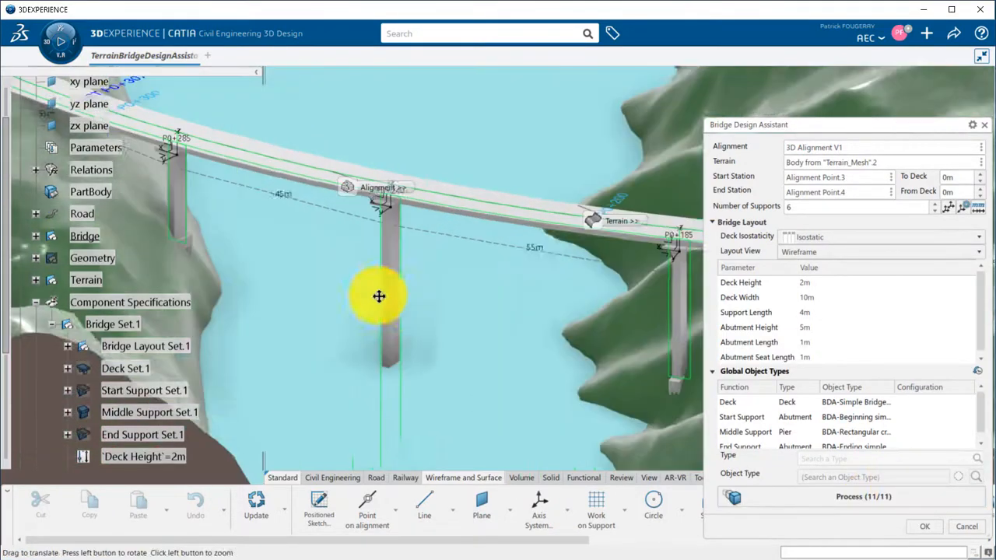
pyautogui.moveTo(379, 297); pyautogui.dragTo(438, 341)
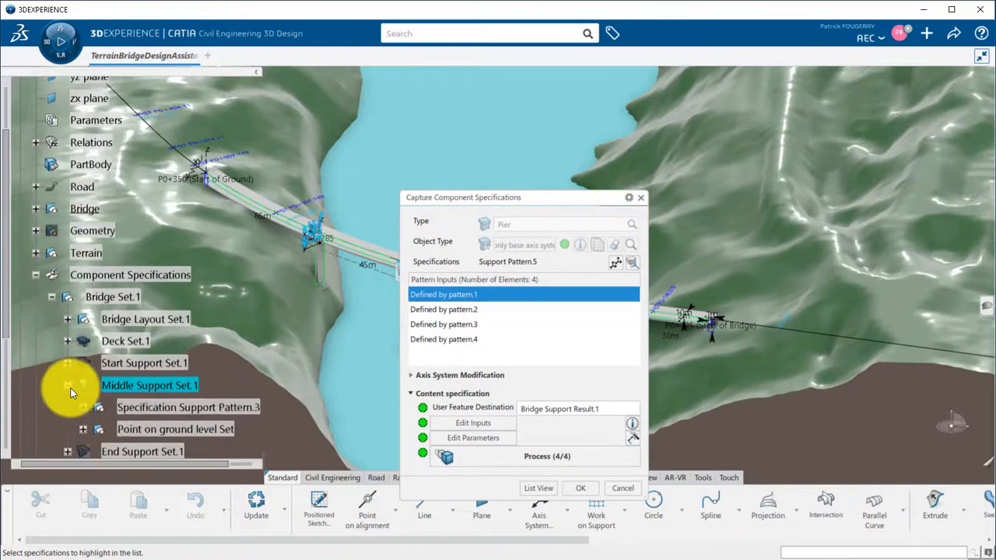
# Rename the four pier specifications PIER.1 to PIER.4 and list their parameters in a table.
pyautogui.scroll(-3)
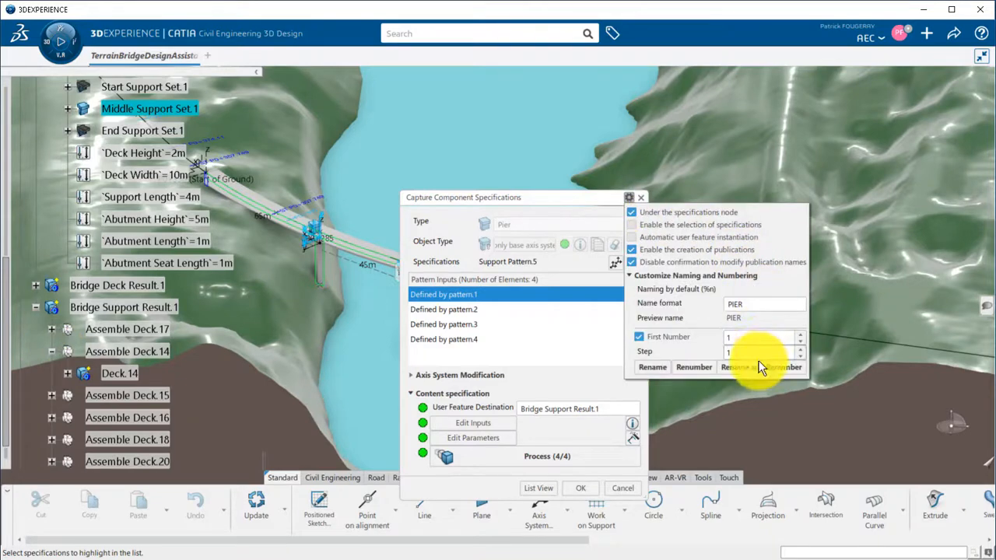
pyautogui.click(653, 366)
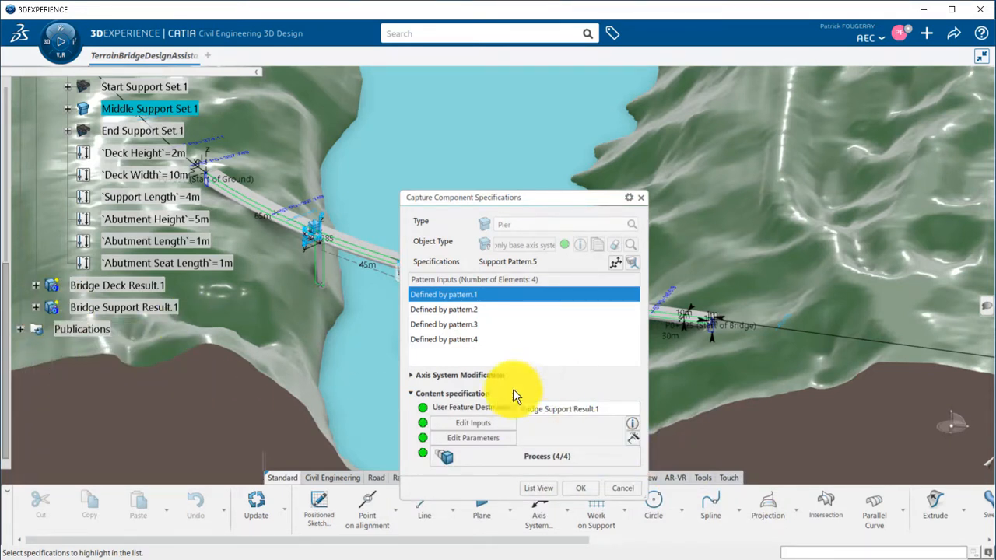
pyautogui.click(472, 438)
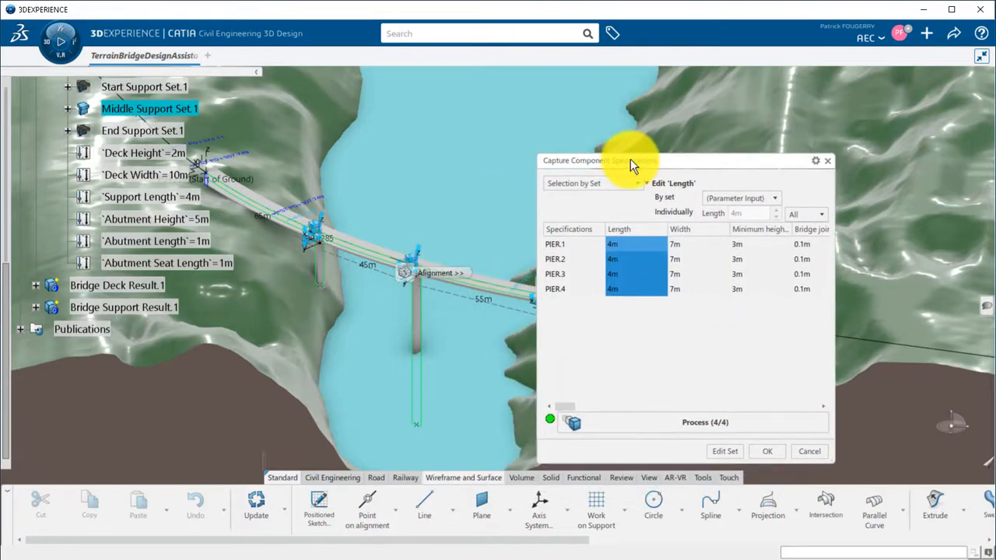
# Set PIER.3's base low crosshead longitudinal length to 5 m, leaving the other piers at 3.5 m.
pyautogui.click(821, 214)
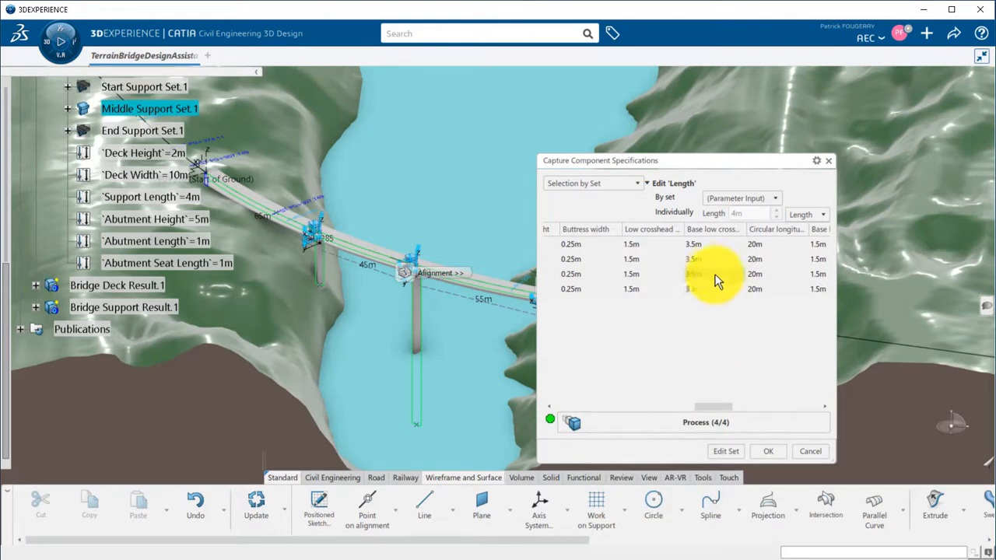
pyautogui.click(714, 229)
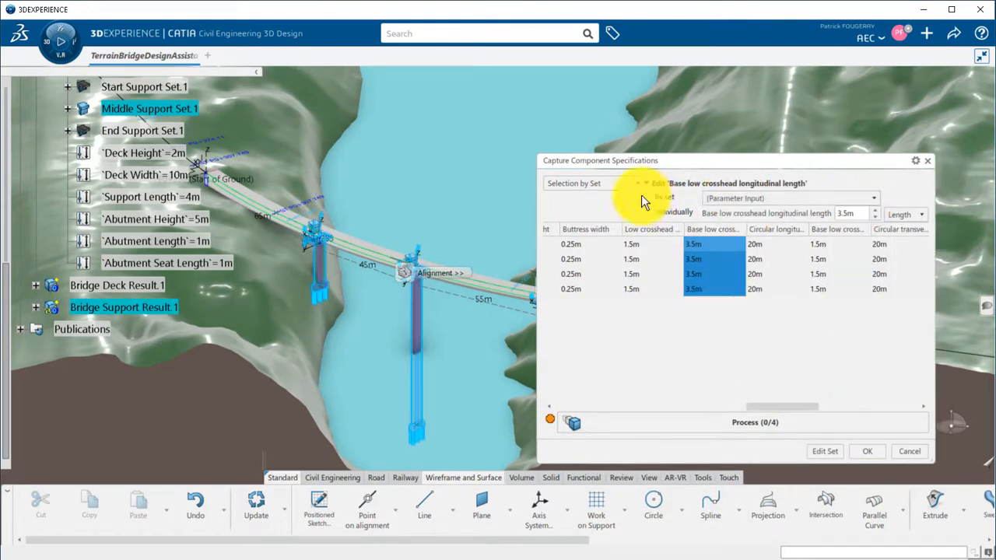
pyautogui.click(595, 183)
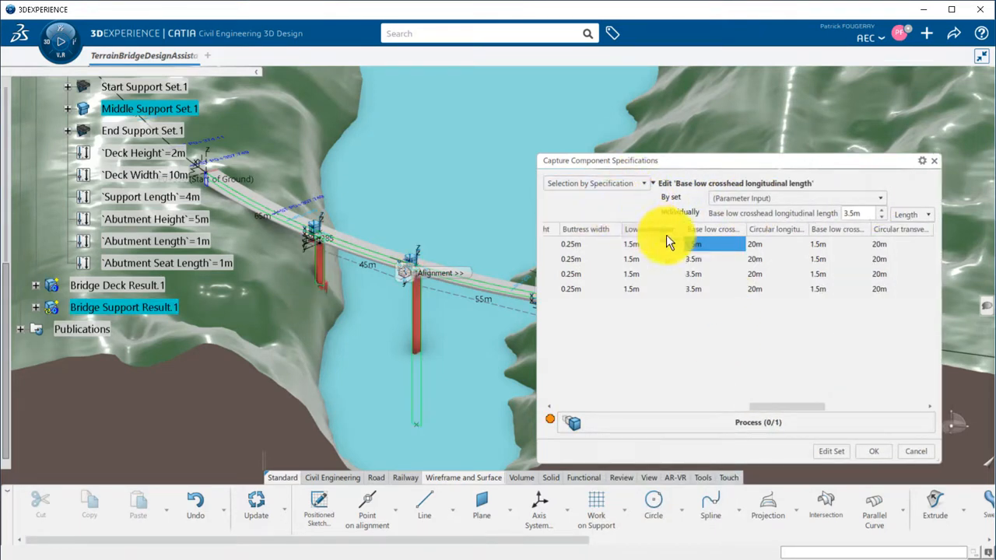
pyautogui.click(693, 274)
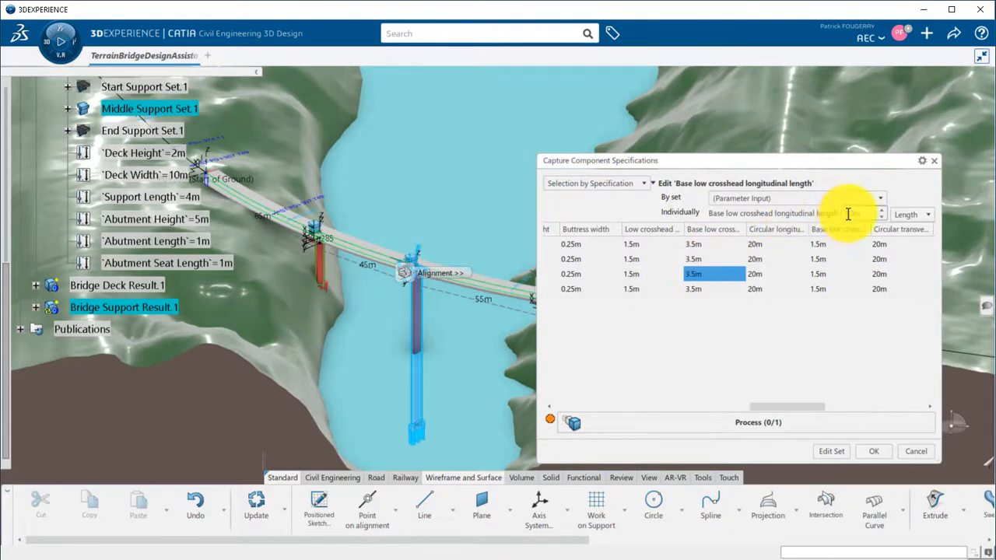
pyautogui.moveTo(848, 234)
pyautogui.write('5')
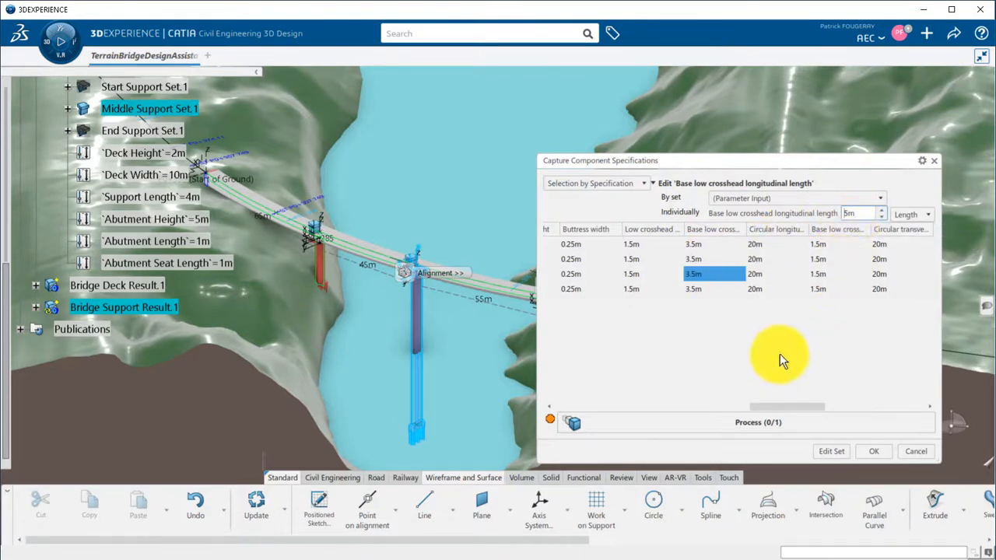
pyautogui.click(832, 451)
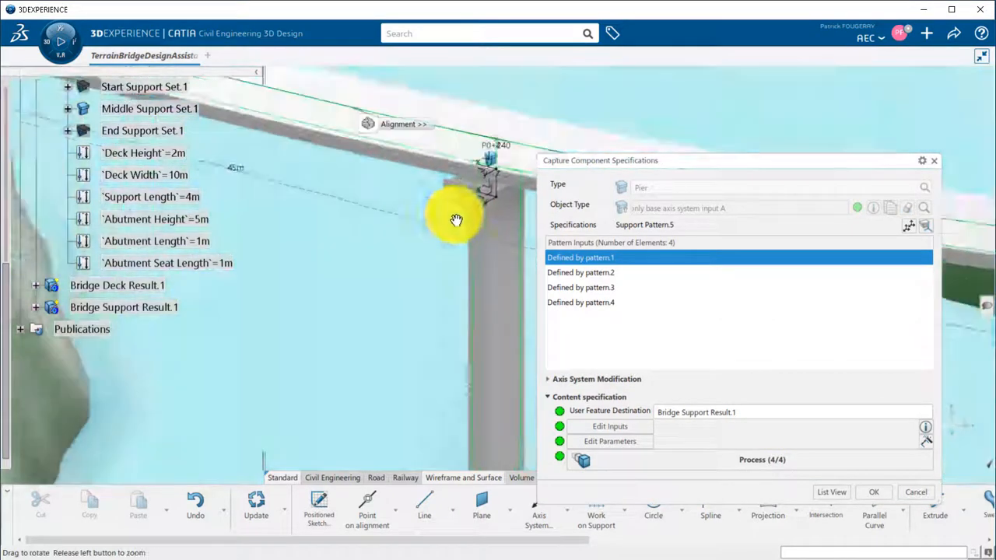
pyautogui.moveTo(456, 218); pyautogui.dragTo(327, 331)
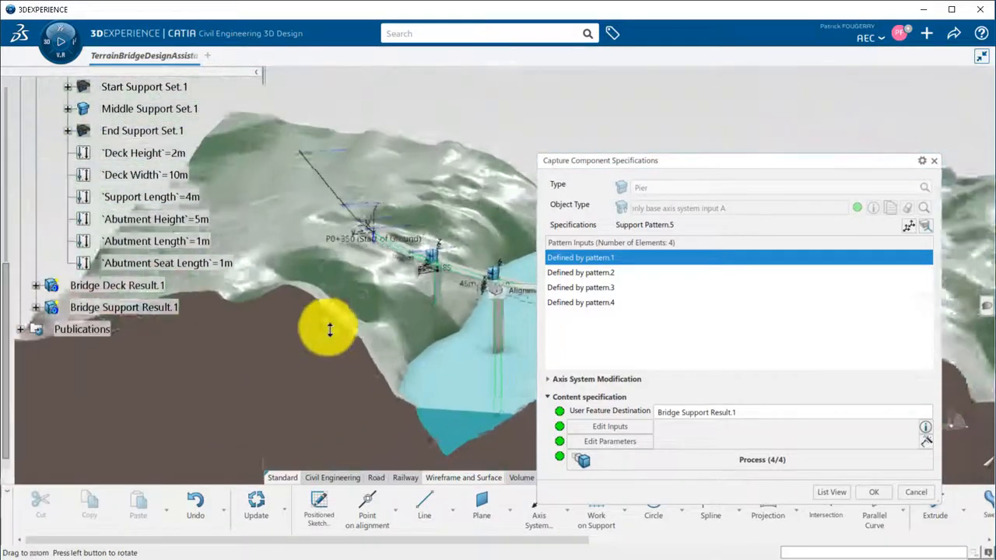
pyautogui.moveTo(330, 330); pyautogui.dragTo(319, 317)
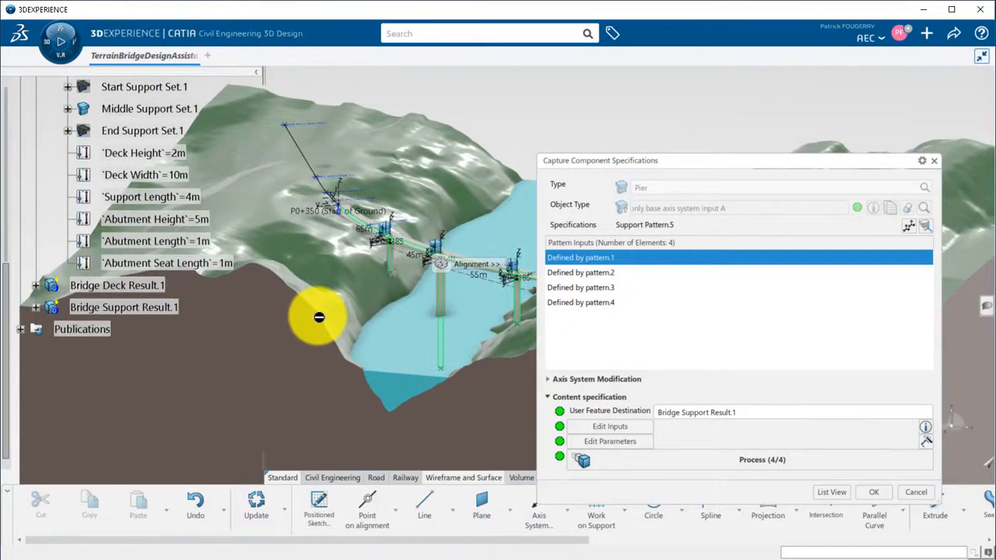
pyautogui.moveTo(319, 317); pyautogui.dragTo(465, 272)
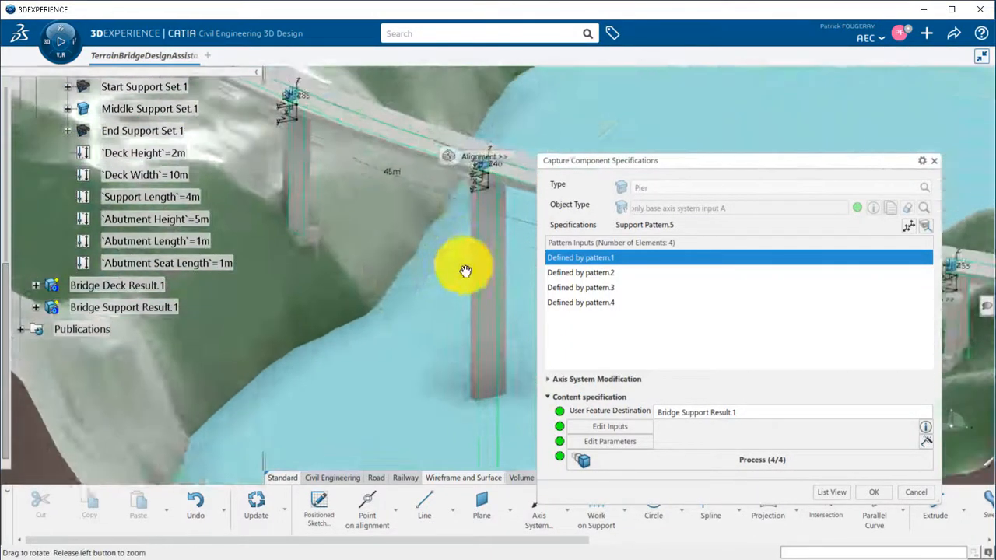
pyautogui.moveTo(465, 271); pyautogui.dragTo(375, 257)
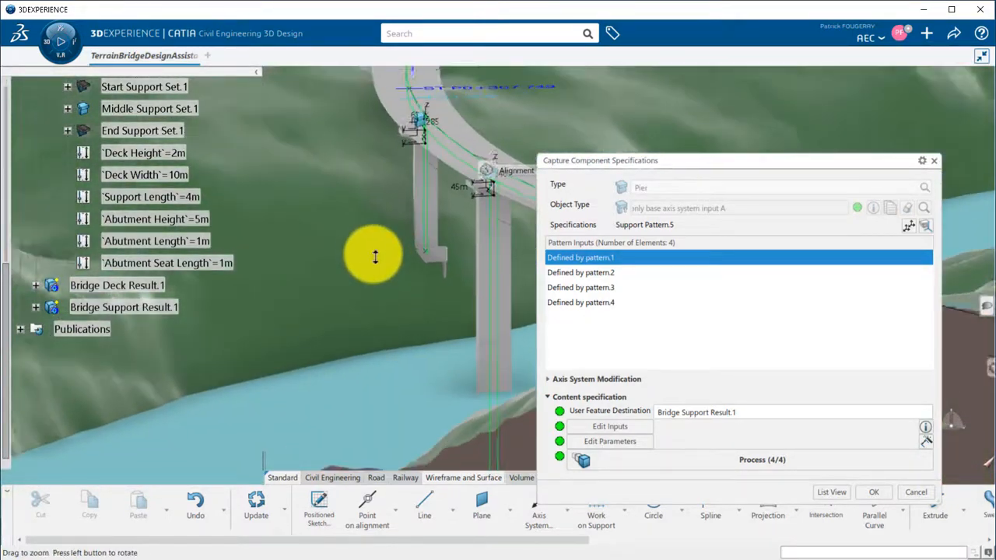
pyautogui.moveTo(376, 257); pyautogui.dragTo(523, 356)
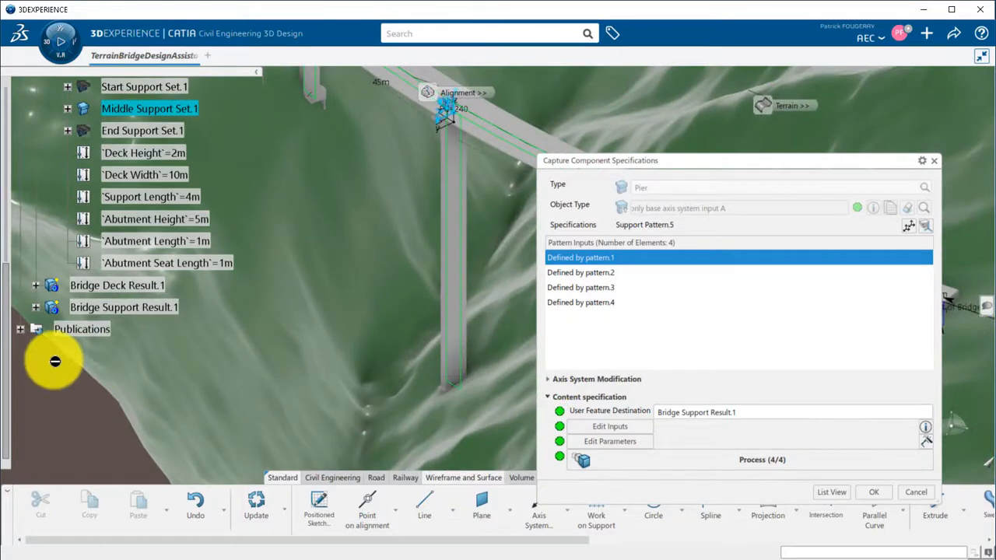
pyautogui.moveTo(54, 361); pyautogui.dragTo(434, 301)
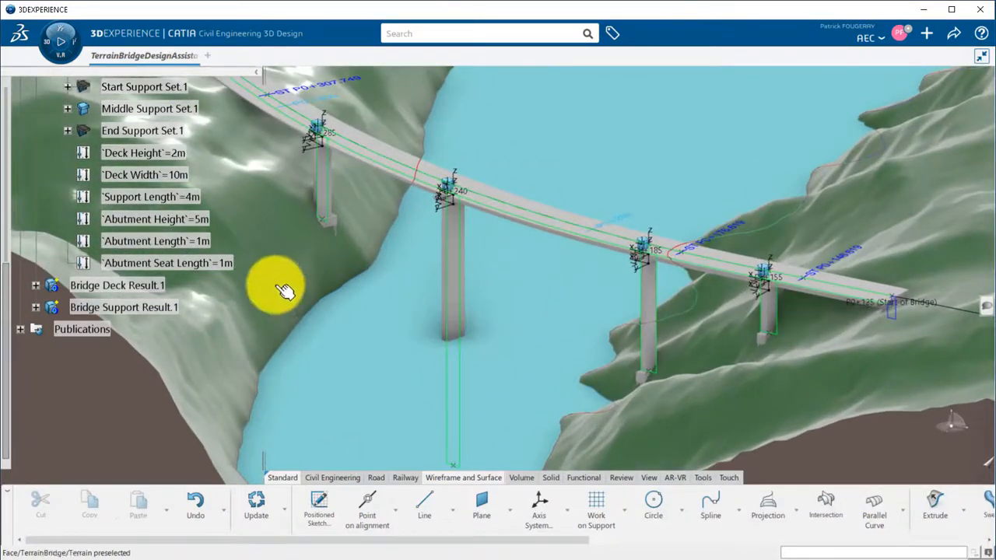
# Change the first middle pier's alignment point stationing from P0+285 to P0+290.
pyautogui.moveTo(286, 292); pyautogui.dragTo(483, 257)
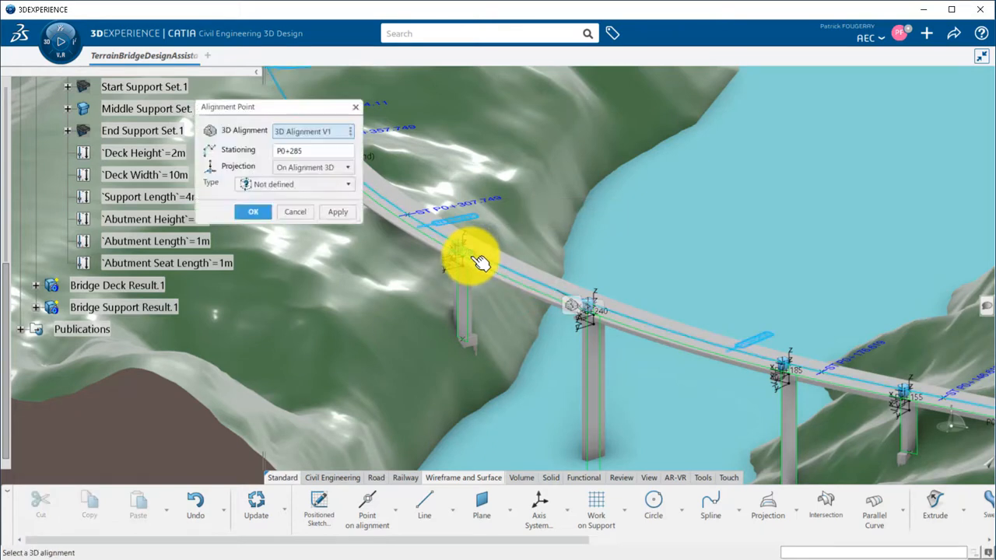
pyautogui.click(314, 150)
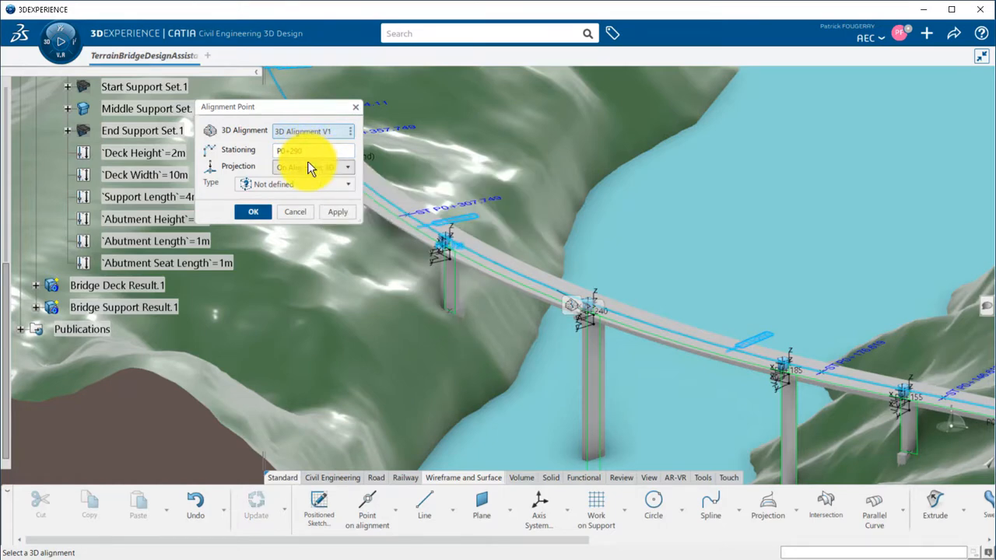
pyautogui.click(253, 211)
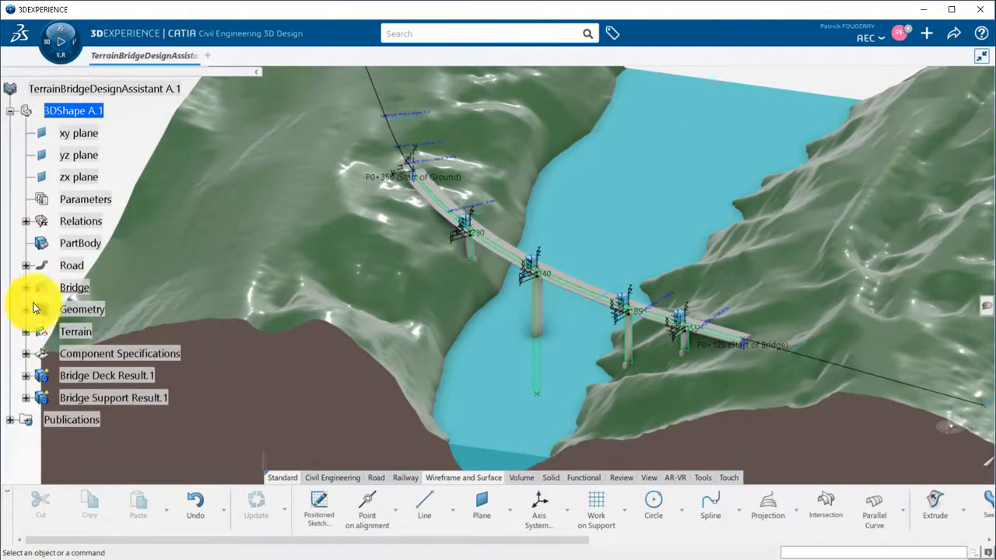
# Replace 3D Alignment V1 with 3D Alignment V2 in Alignment Set.1 and inspect the rebuilt bridge.
pyautogui.click(25, 266)
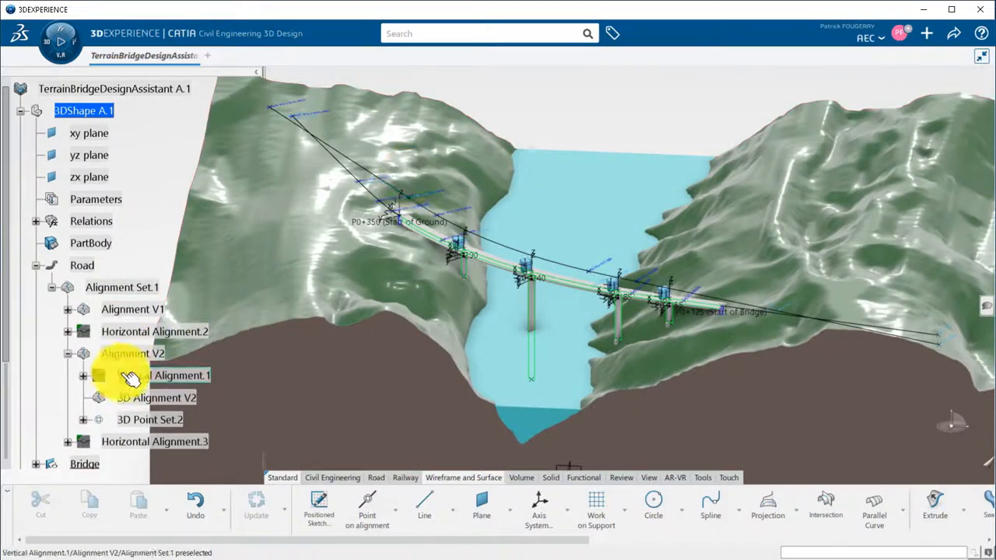
pyautogui.click(82, 309)
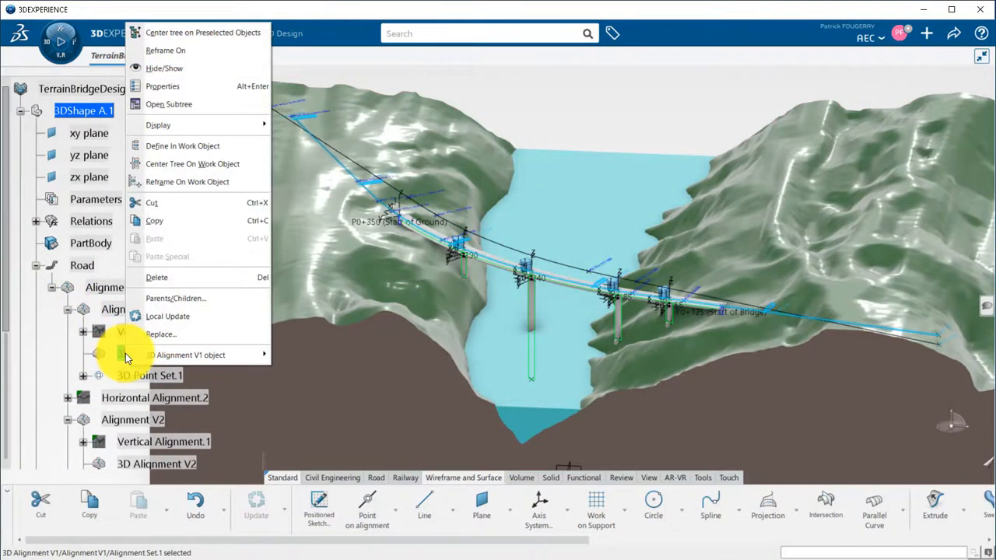
pyautogui.click(160, 334)
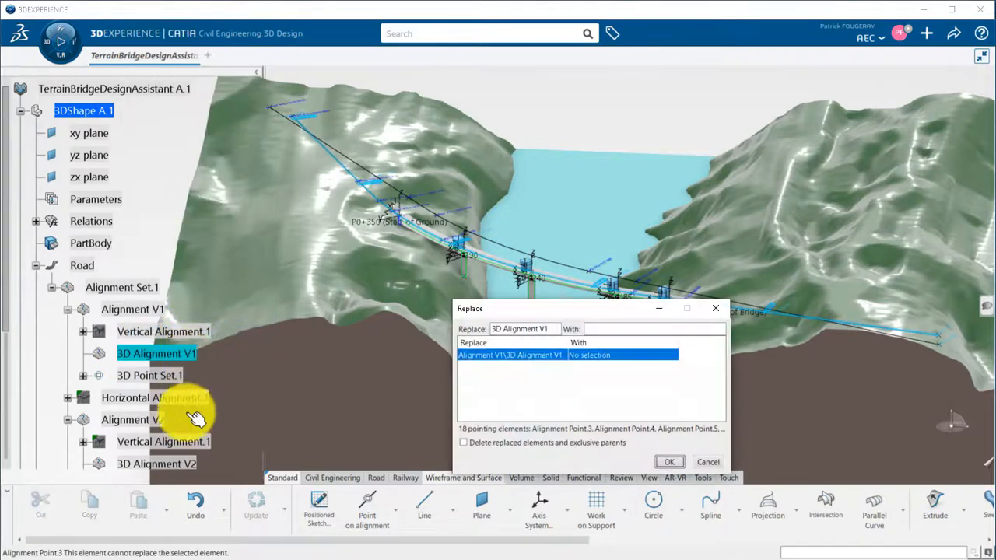
pyautogui.click(156, 463)
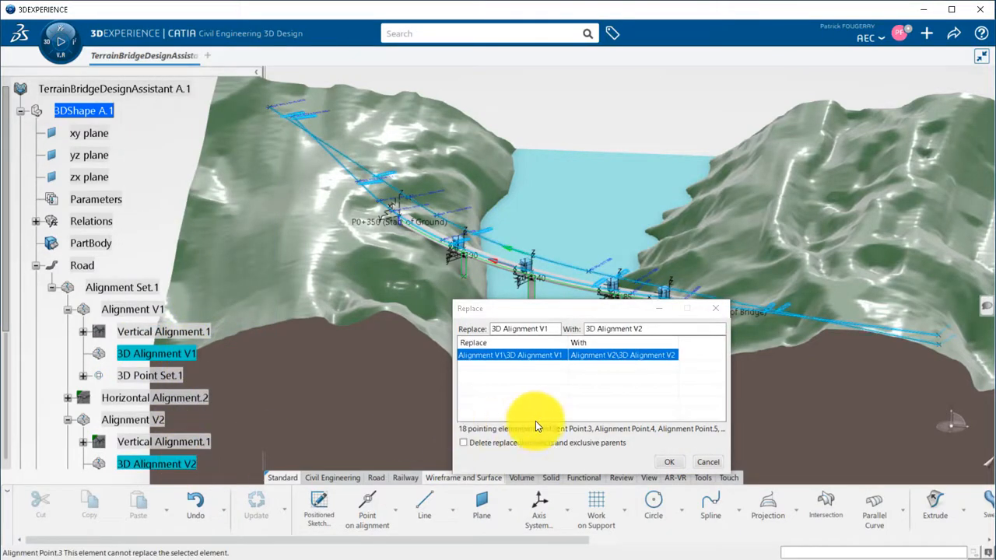
pyautogui.moveTo(670, 462)
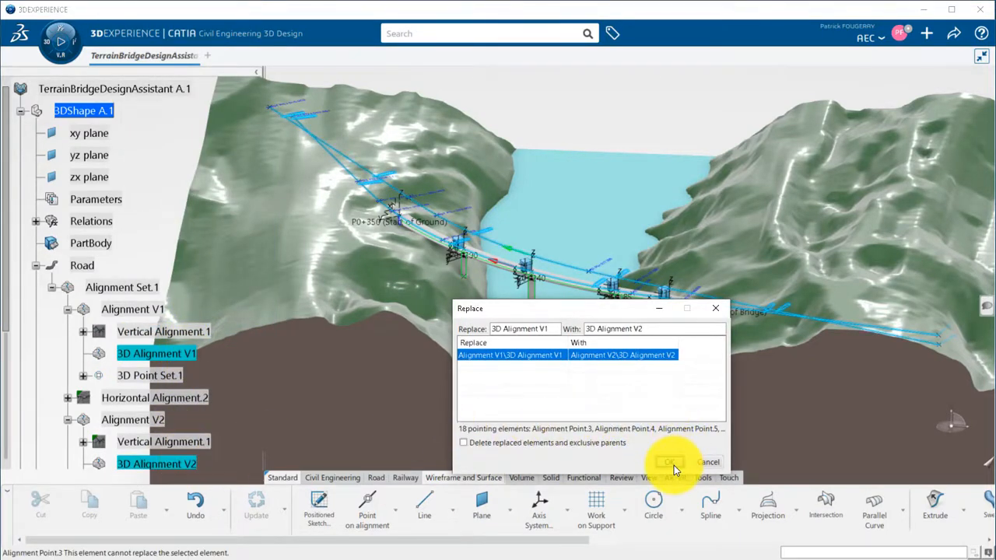
pyautogui.click(670, 461)
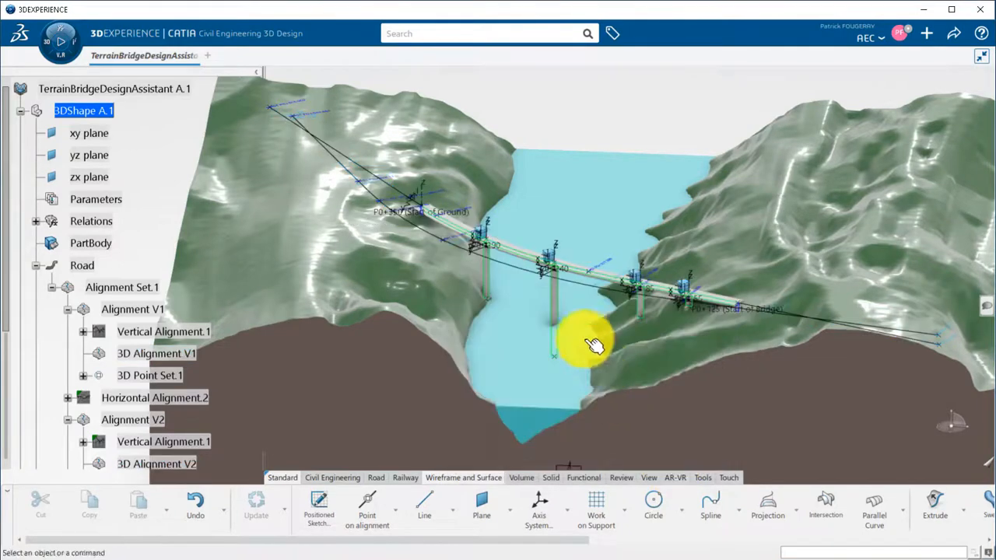
pyautogui.moveTo(596, 342); pyautogui.dragTo(547, 338)
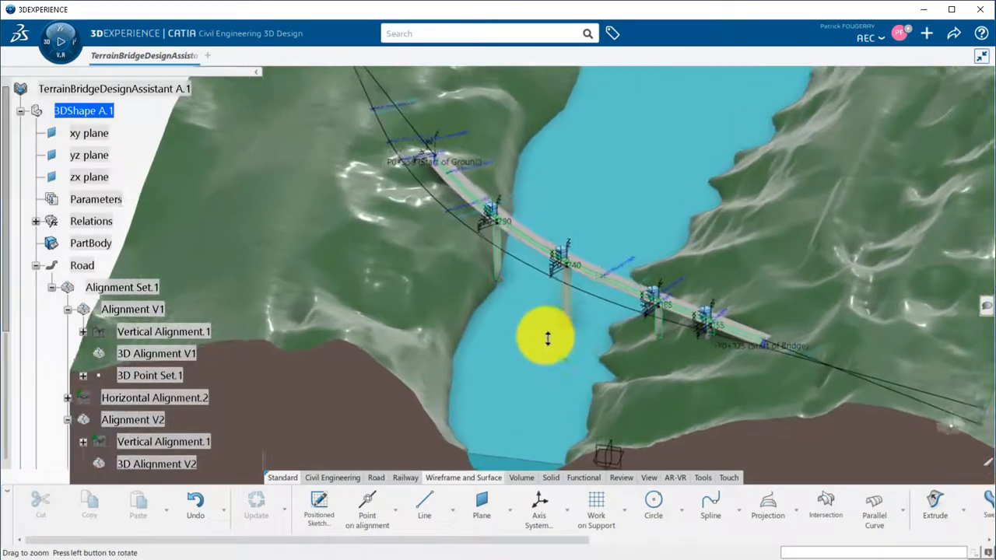
pyautogui.click(132, 419)
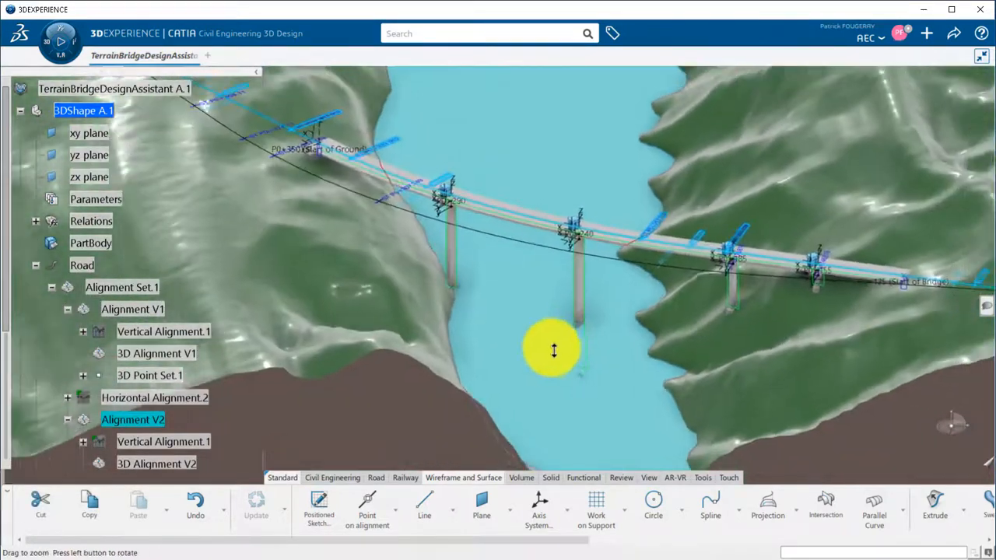